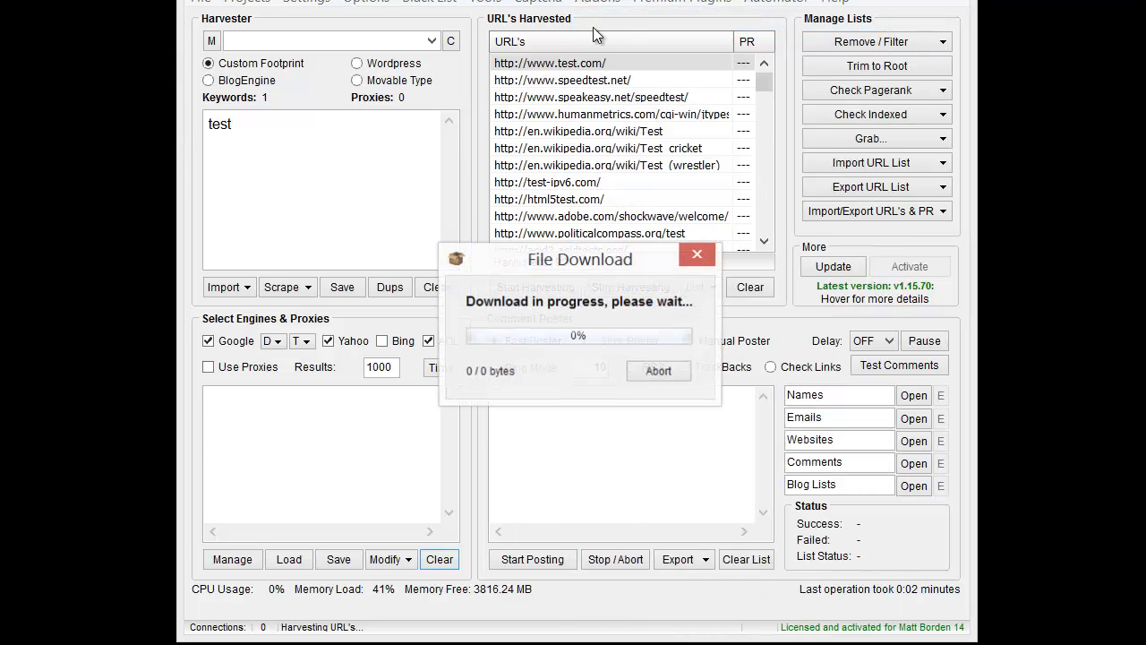
- Open the Addons menu to list the installed ScrapeBox addons
click(659, 370)
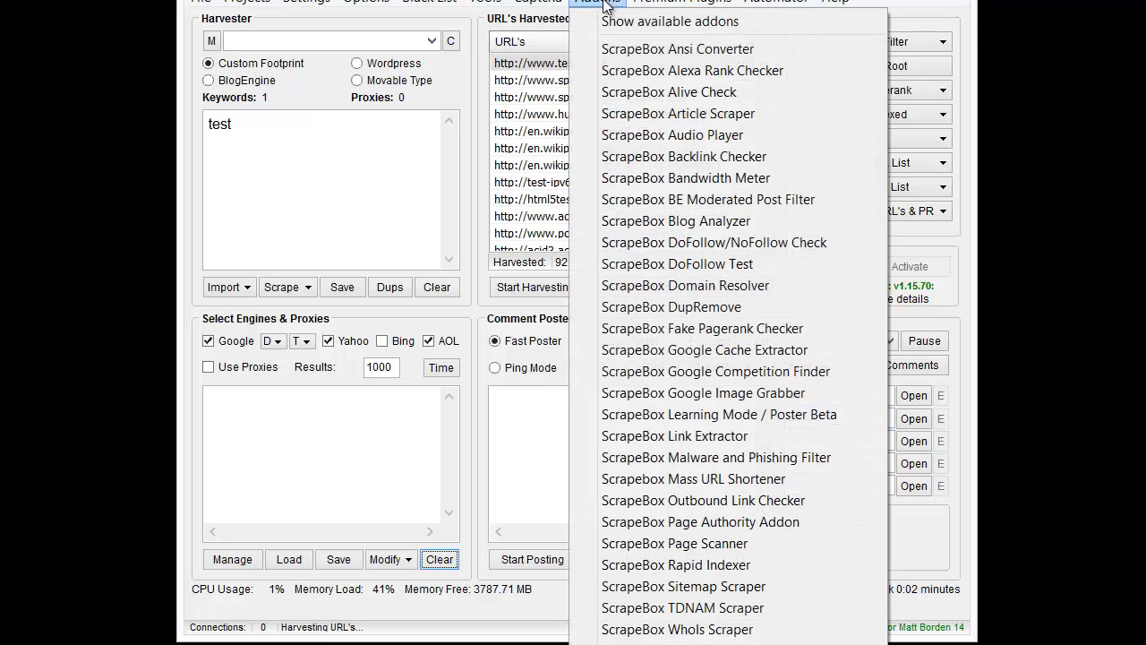
mouse_move(674, 543)
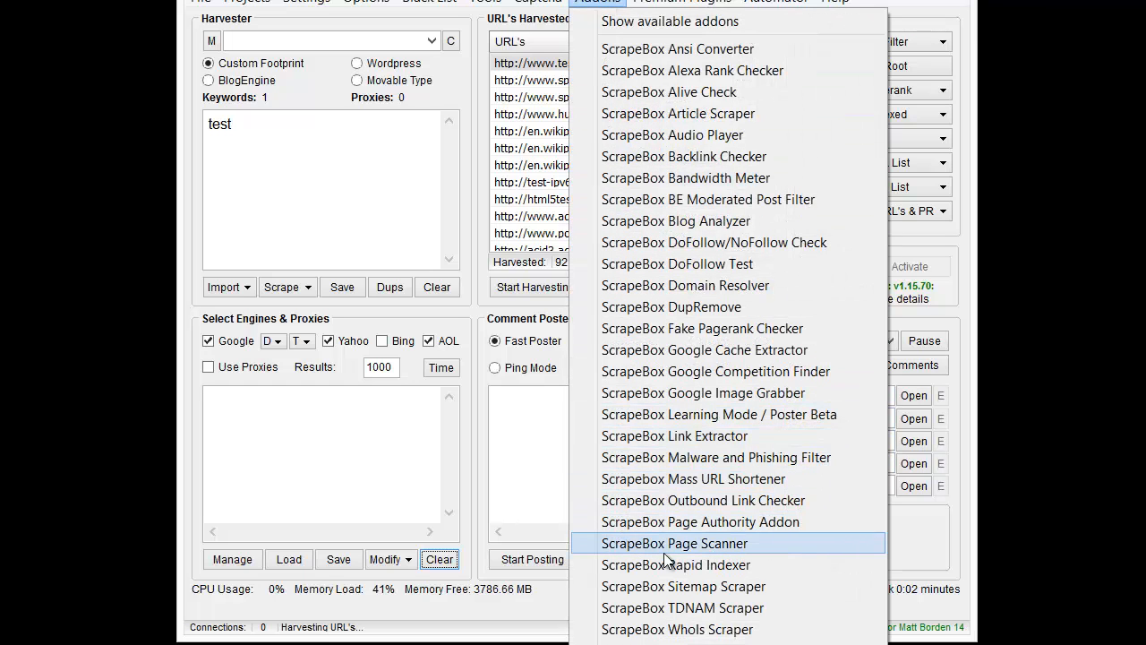
- Launch the ScrapeBox Page Authority Addon from the Addons menu
click(700, 522)
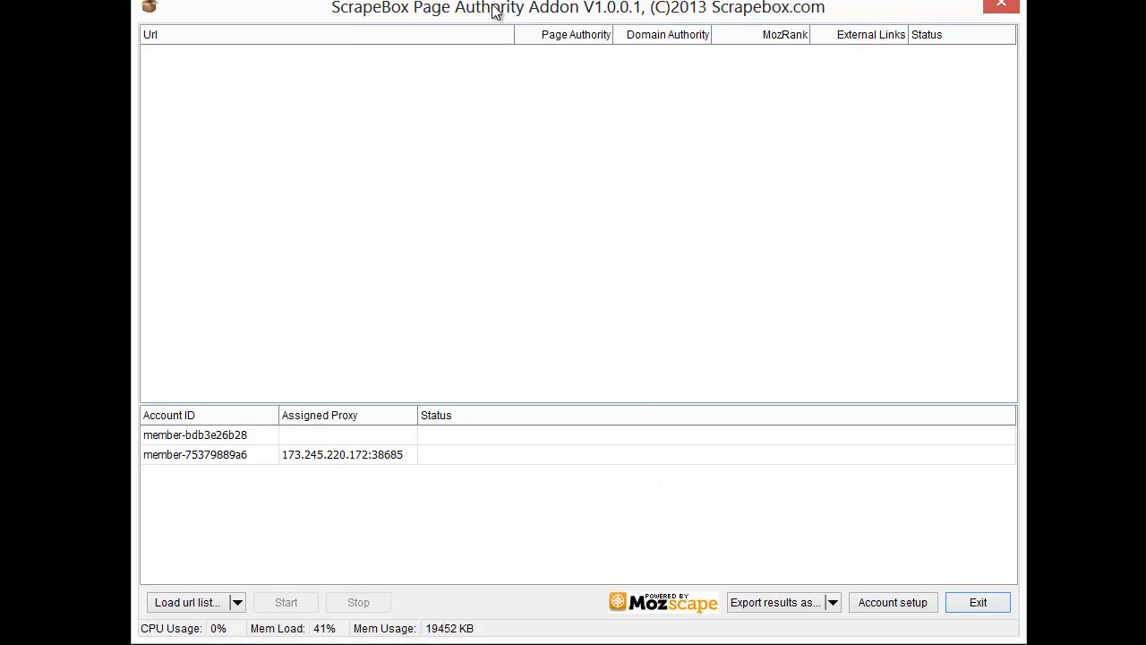
mouse_move(422, 18)
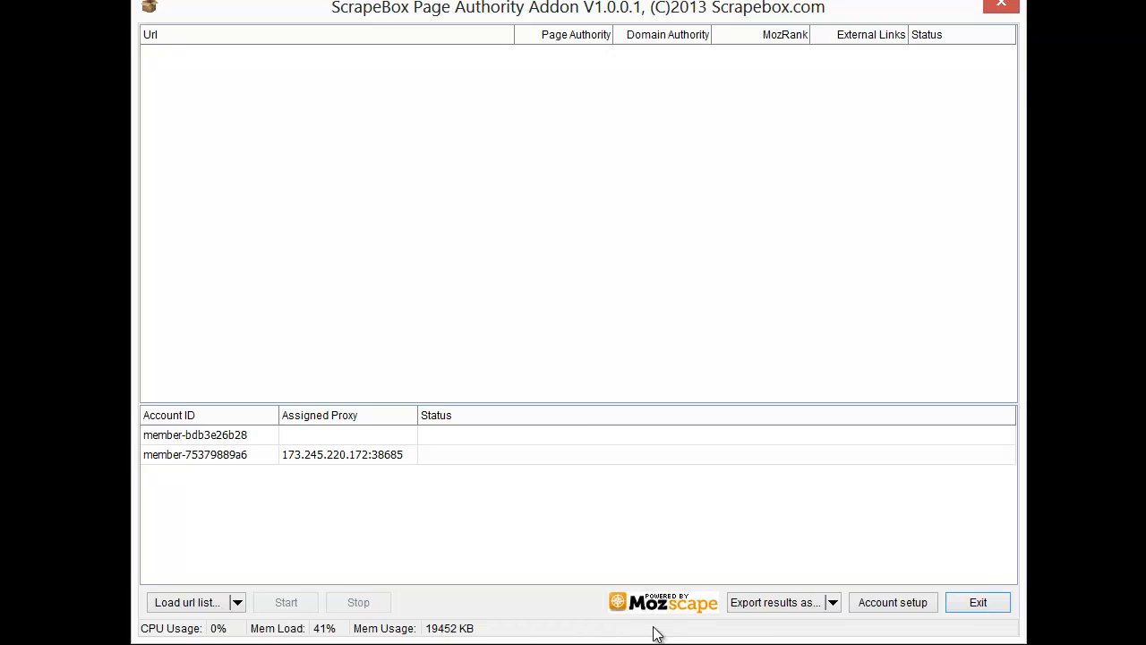
mouse_move(319, 289)
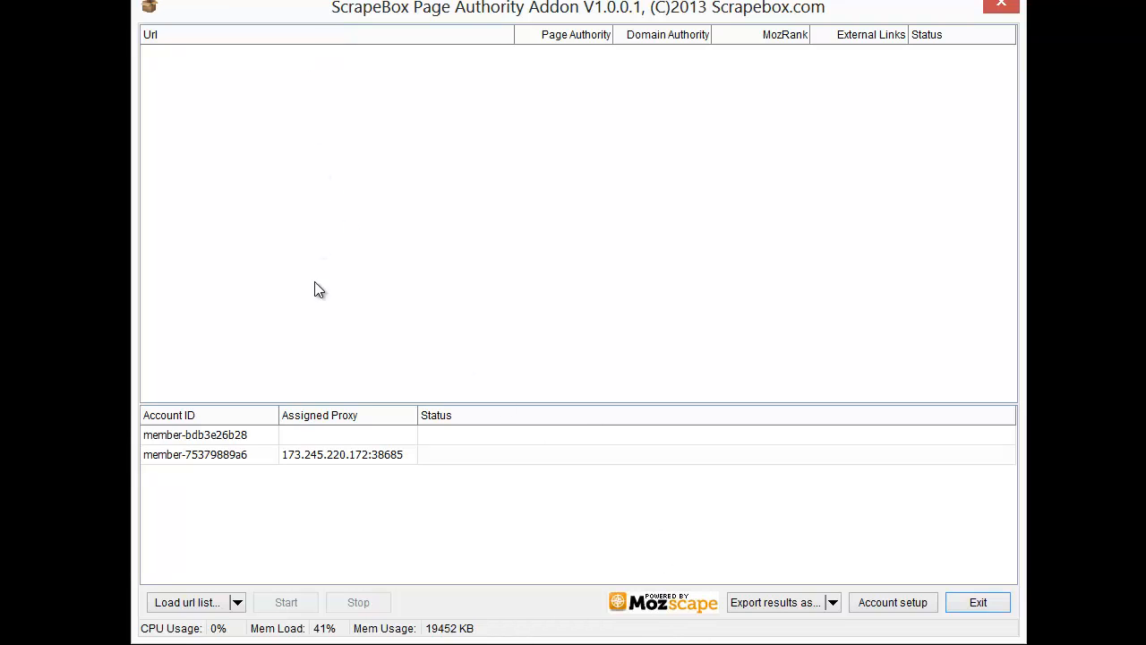
mouse_move(586, 24)
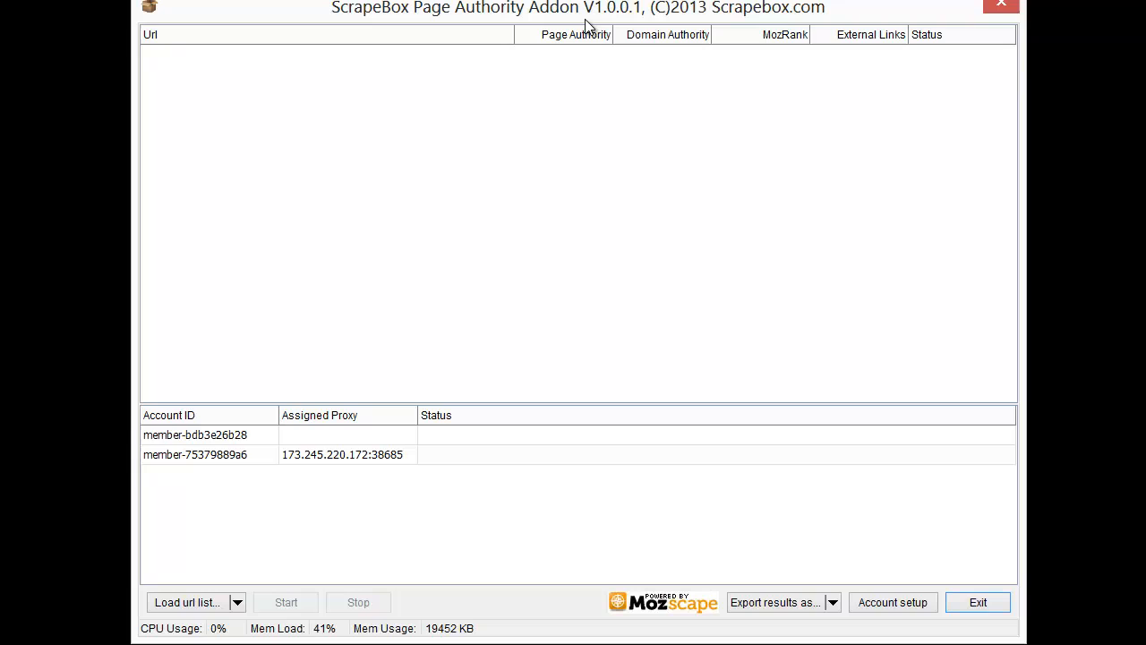
mouse_move(663, 120)
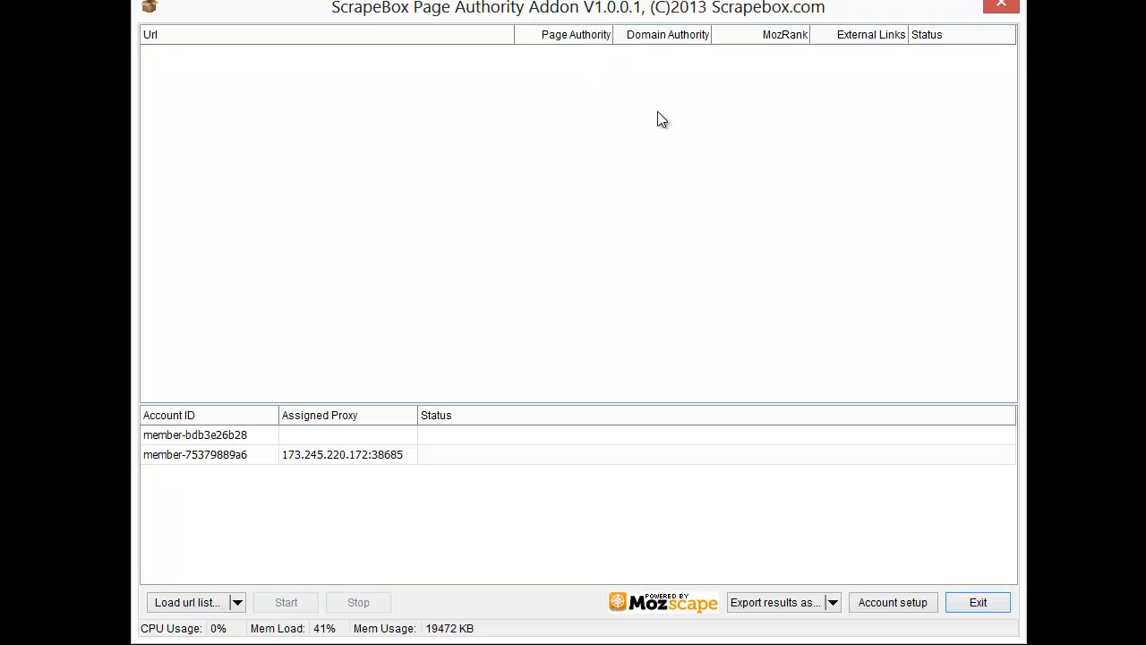
mouse_move(884, 152)
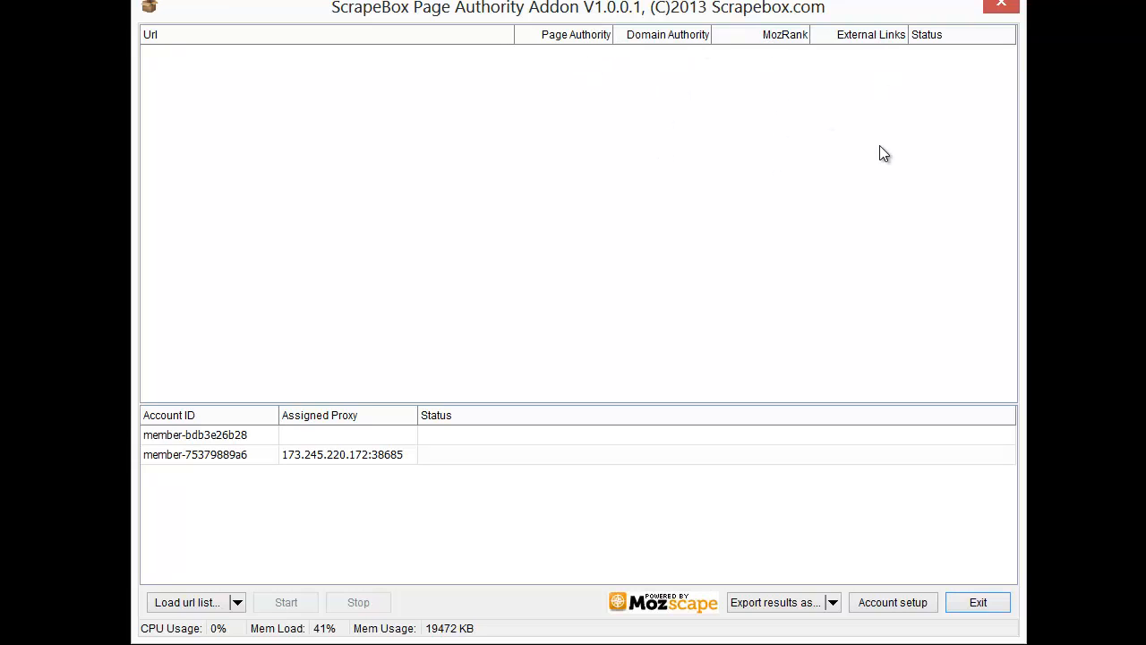
mouse_move(946, 210)
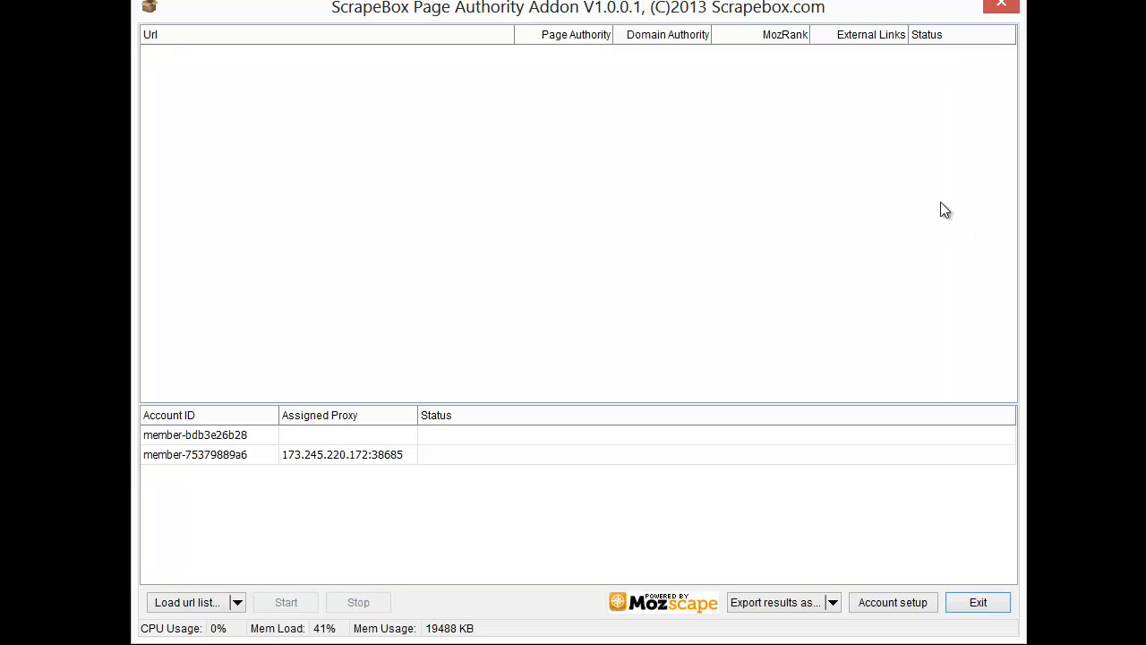
mouse_move(527, 487)
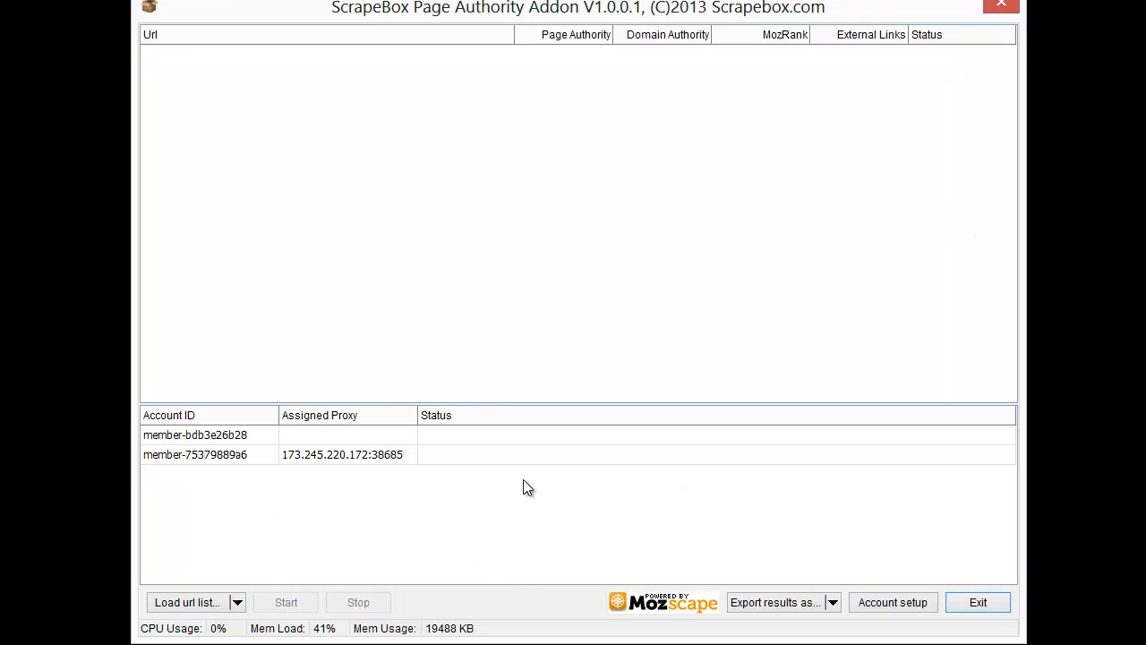
mouse_move(521, 483)
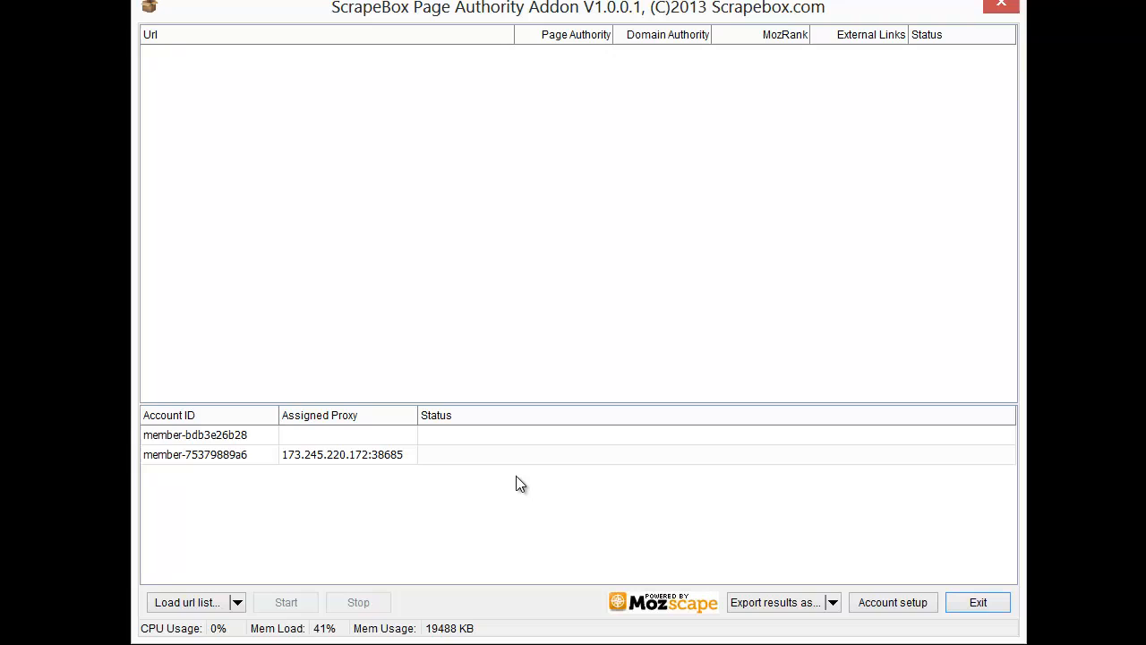
mouse_move(350, 453)
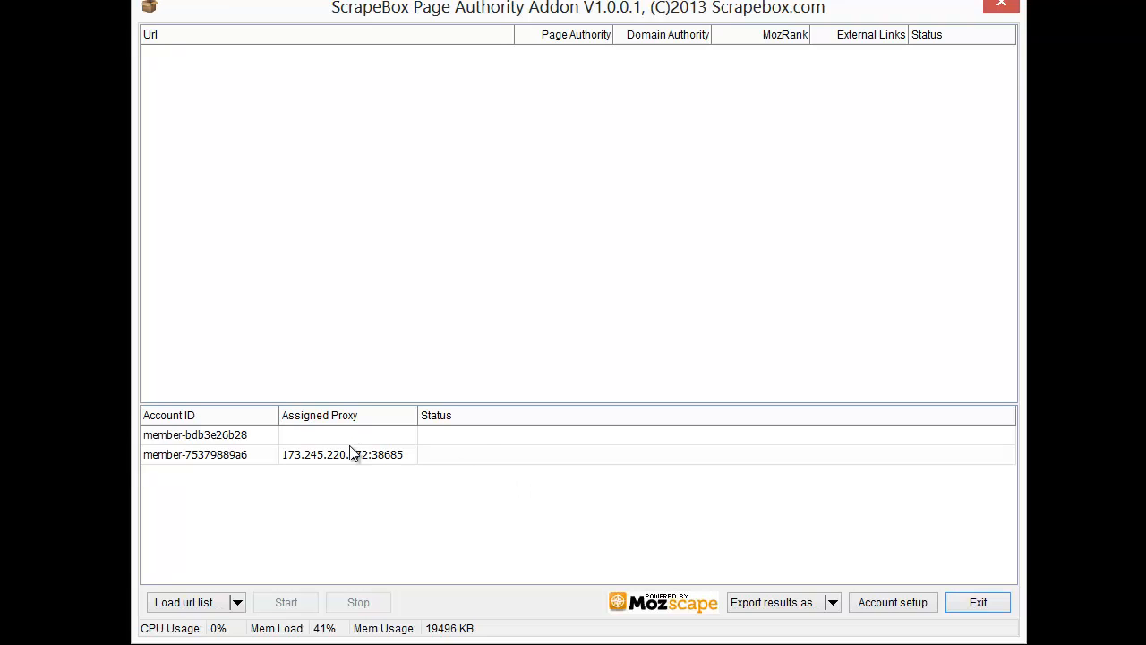
mouse_move(349, 464)
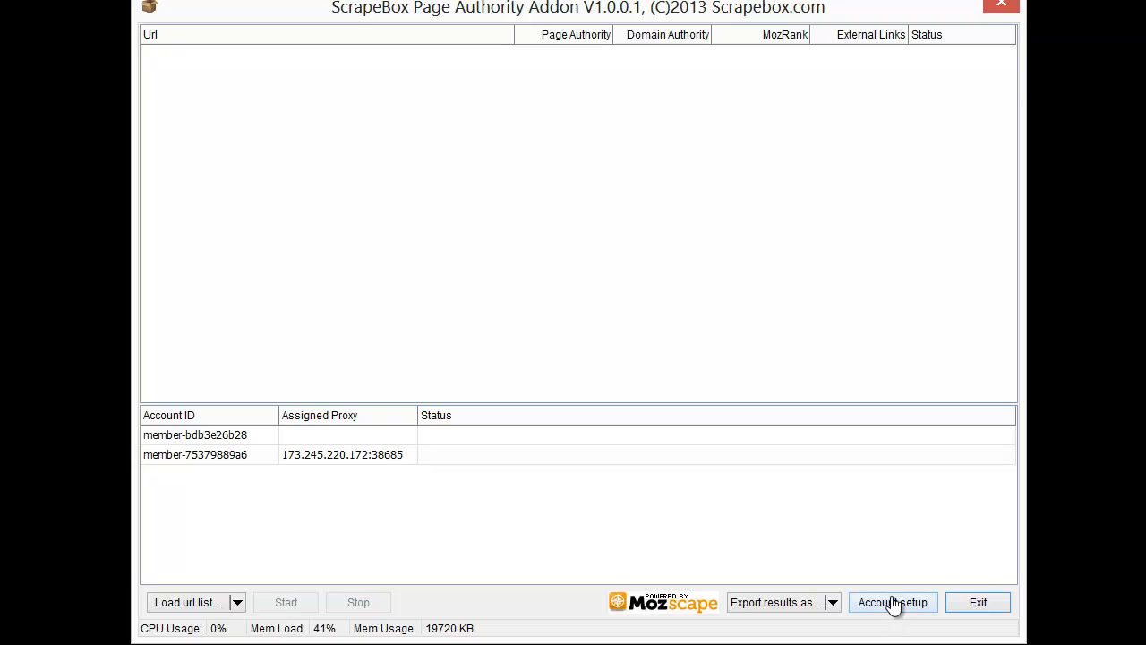
- Open Account Setup showing the two Mozscape API credential entries
click(892, 602)
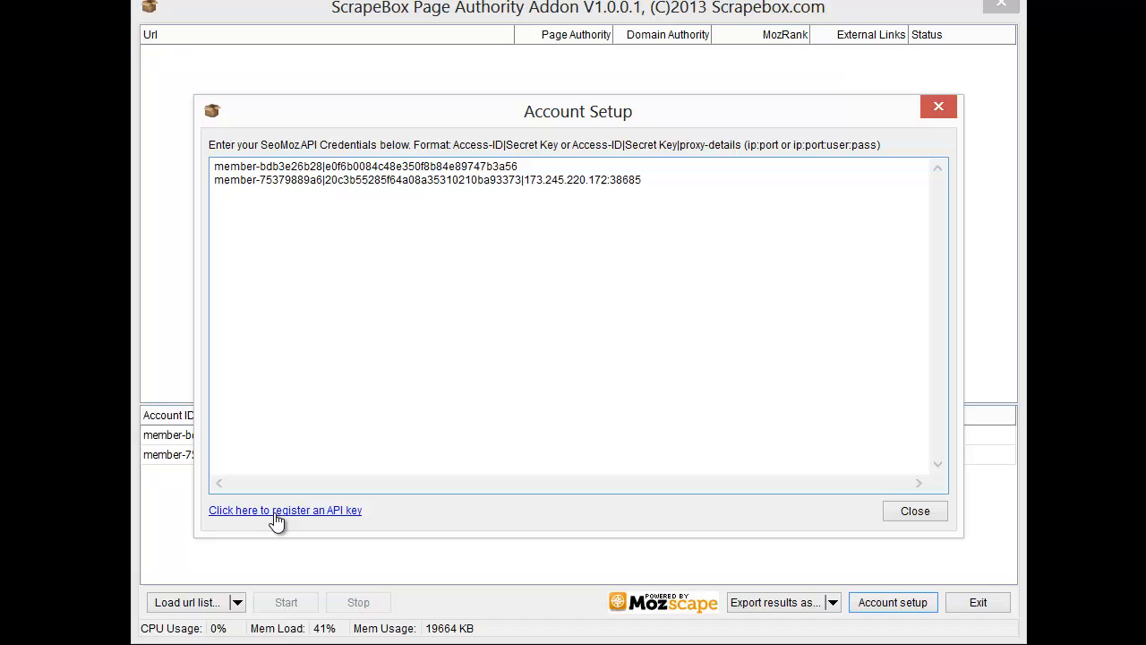
mouse_move(466, 148)
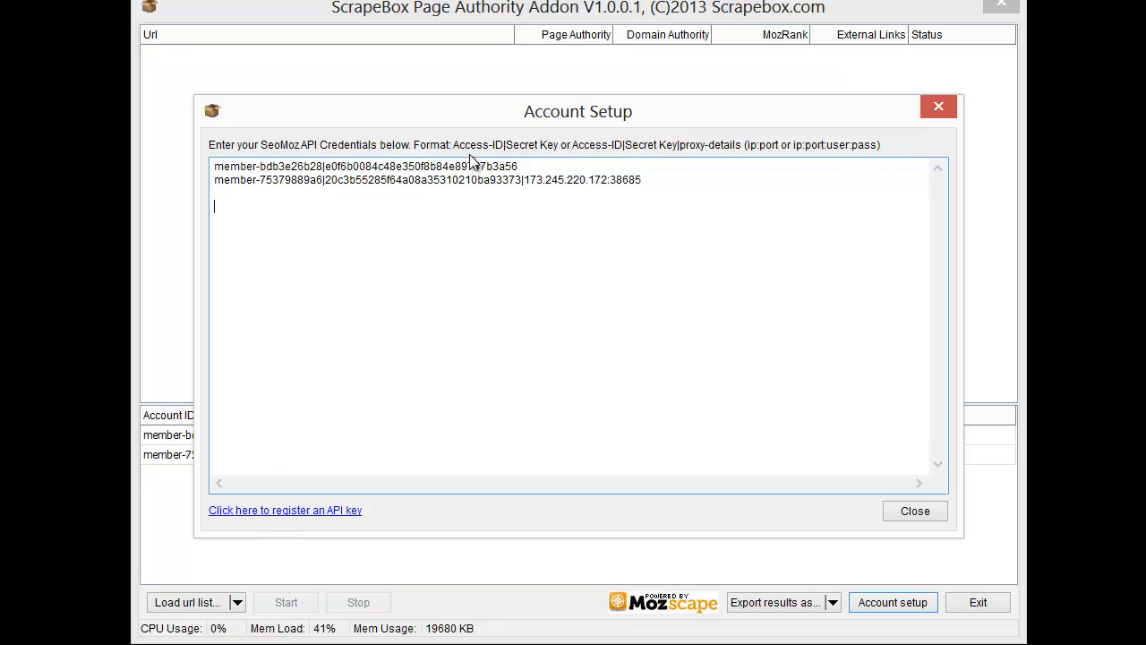
mouse_move(549, 152)
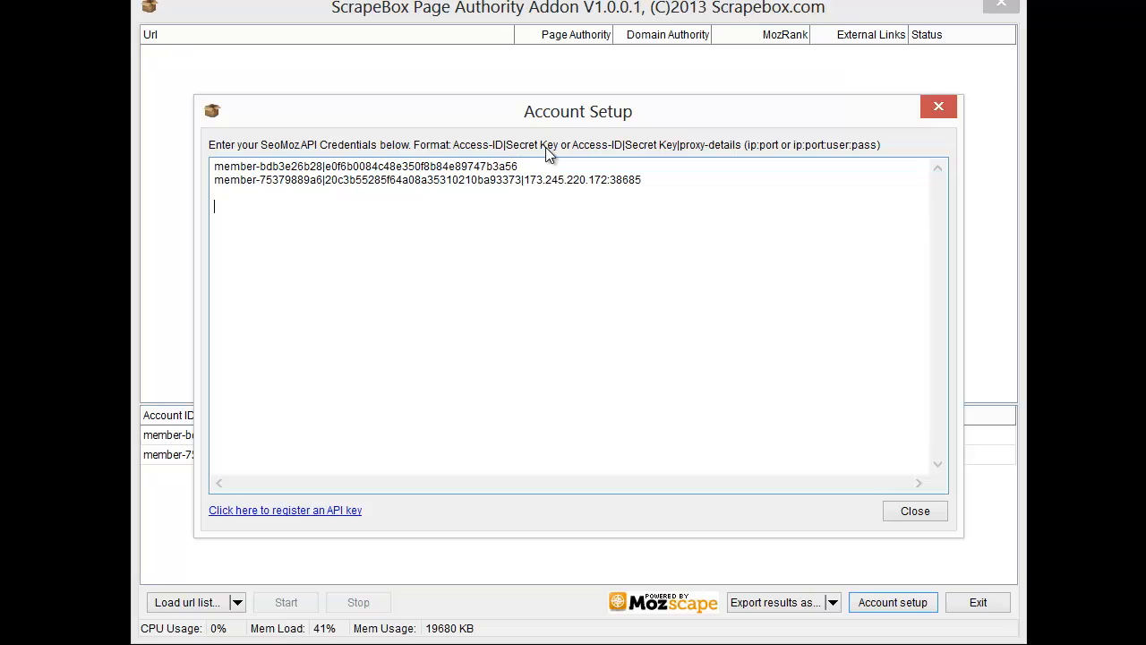
mouse_move(663, 160)
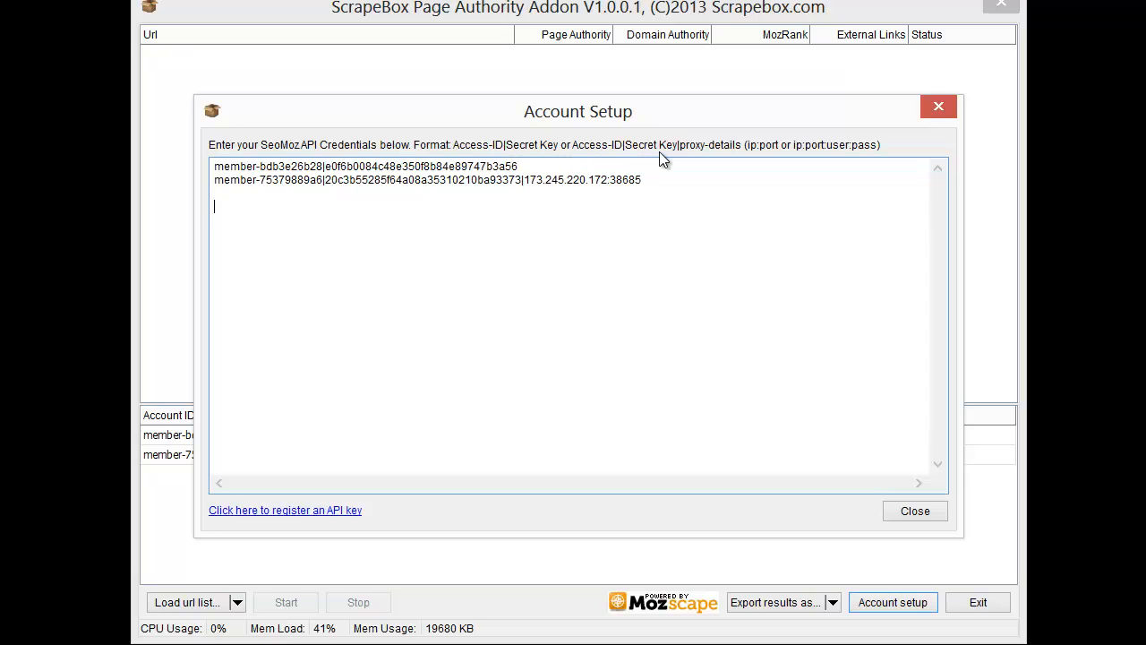
mouse_move(331, 169)
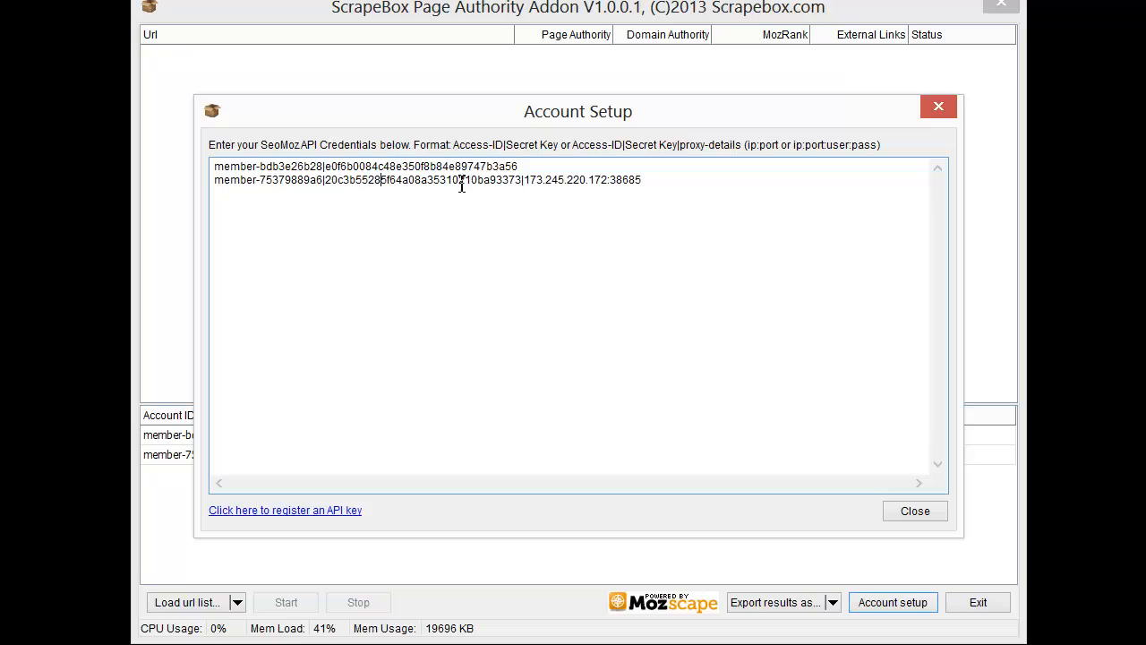
mouse_move(605, 233)
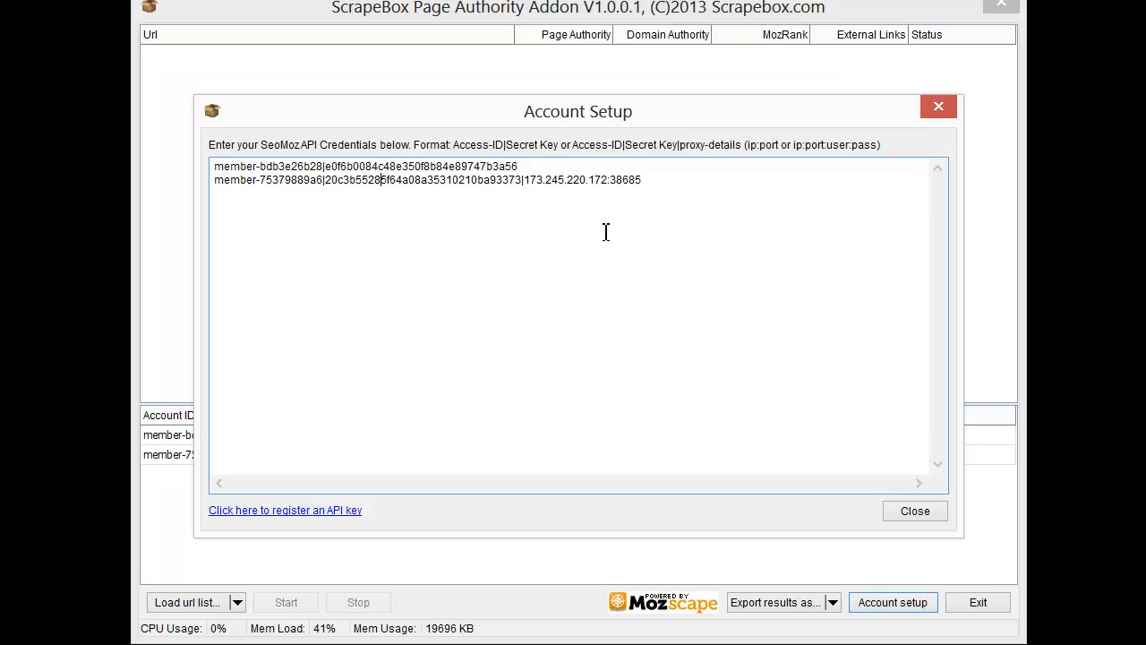
mouse_move(304, 515)
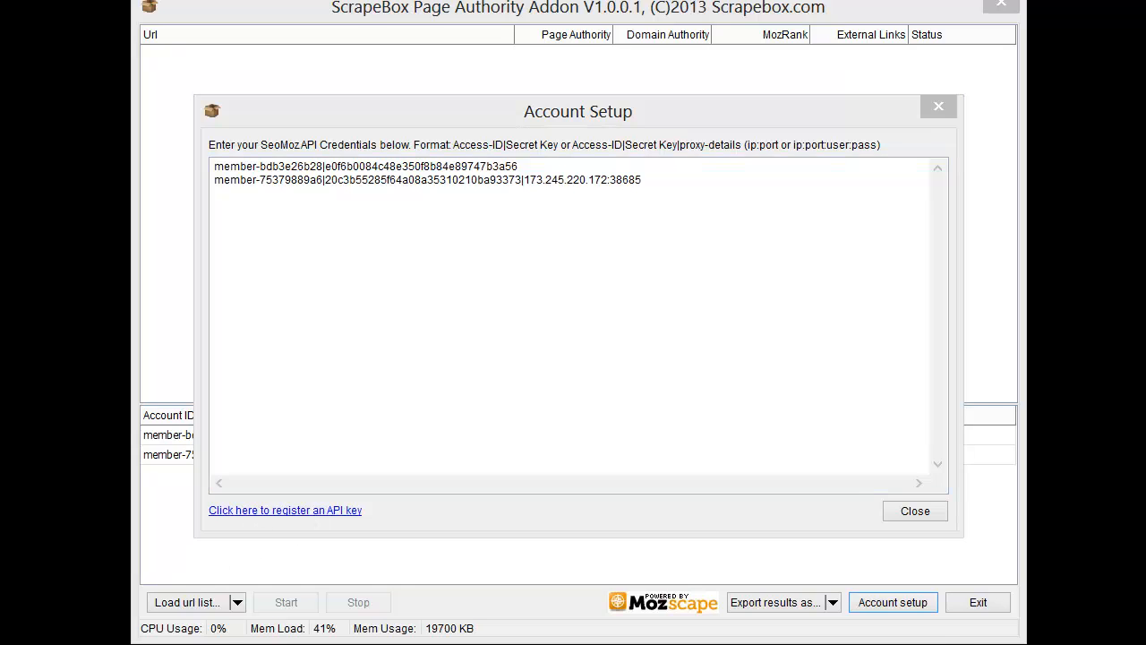
- Go to the Mozscape API keys page and tick 'Yes, regenerate a new key'
click(285, 509)
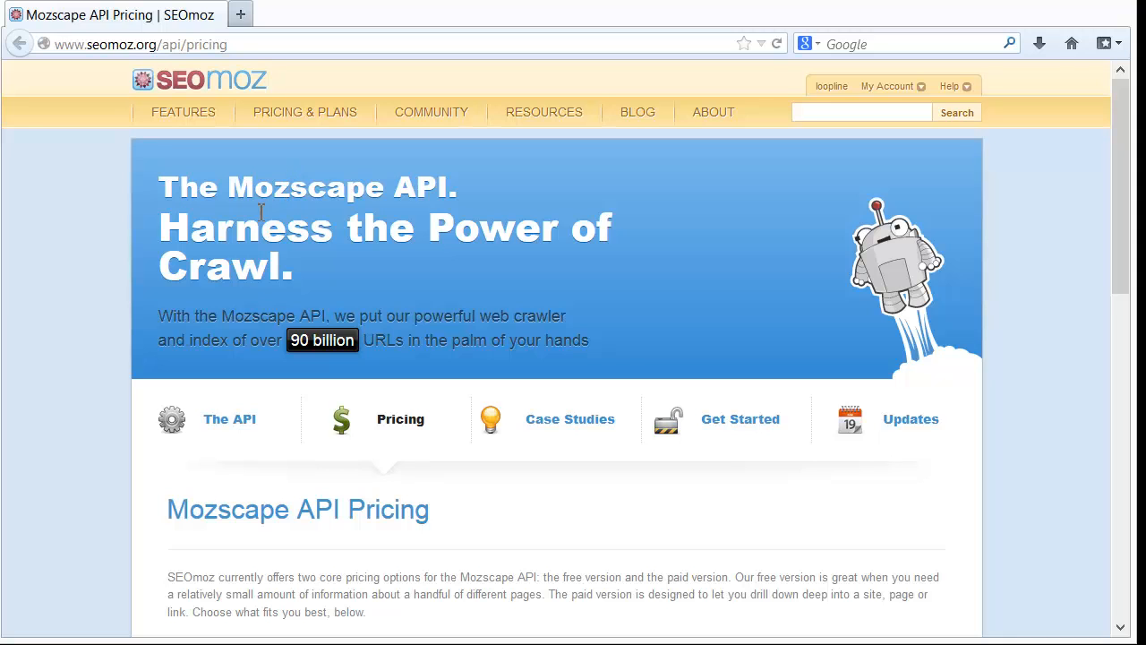
scroll(down, 3)
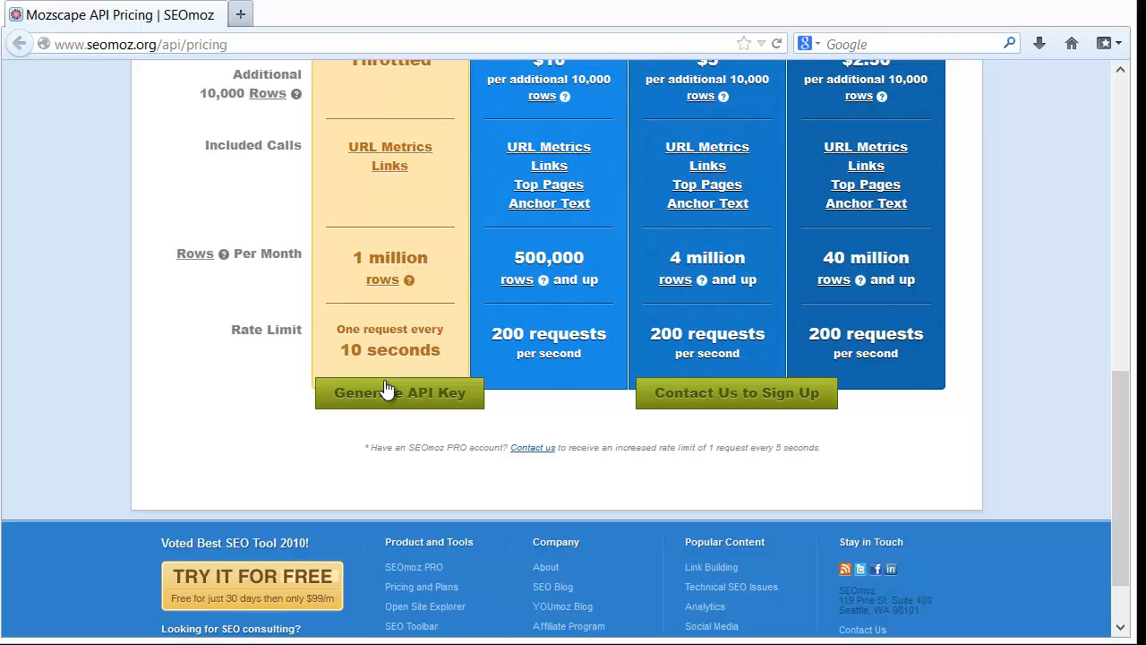
click(400, 392)
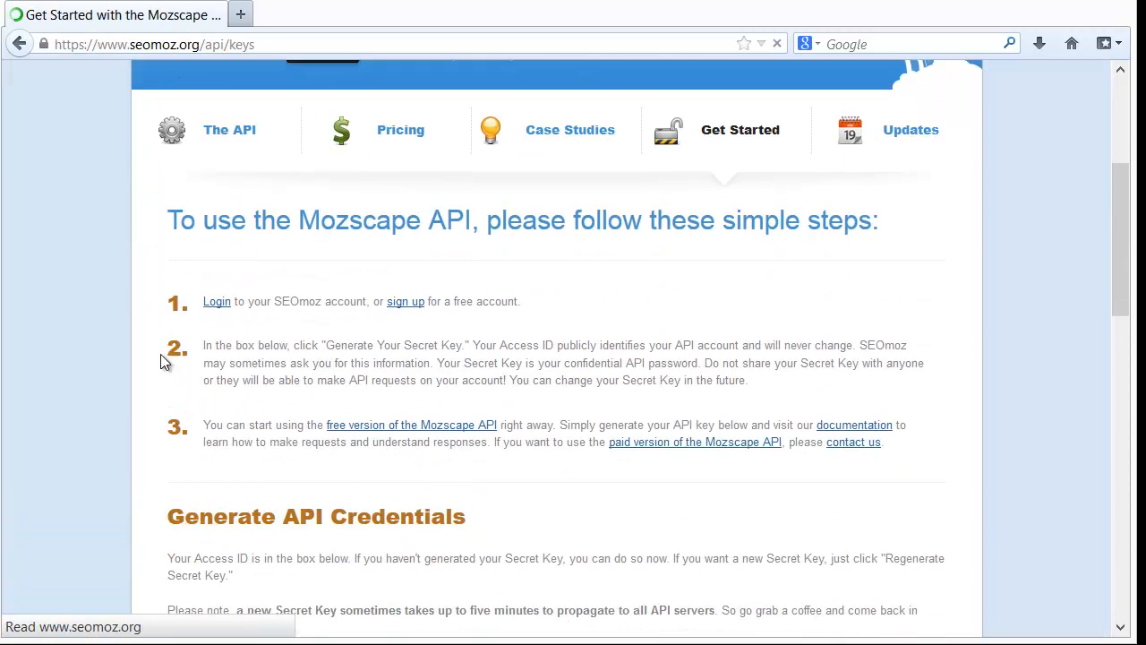
scroll(down, 3)
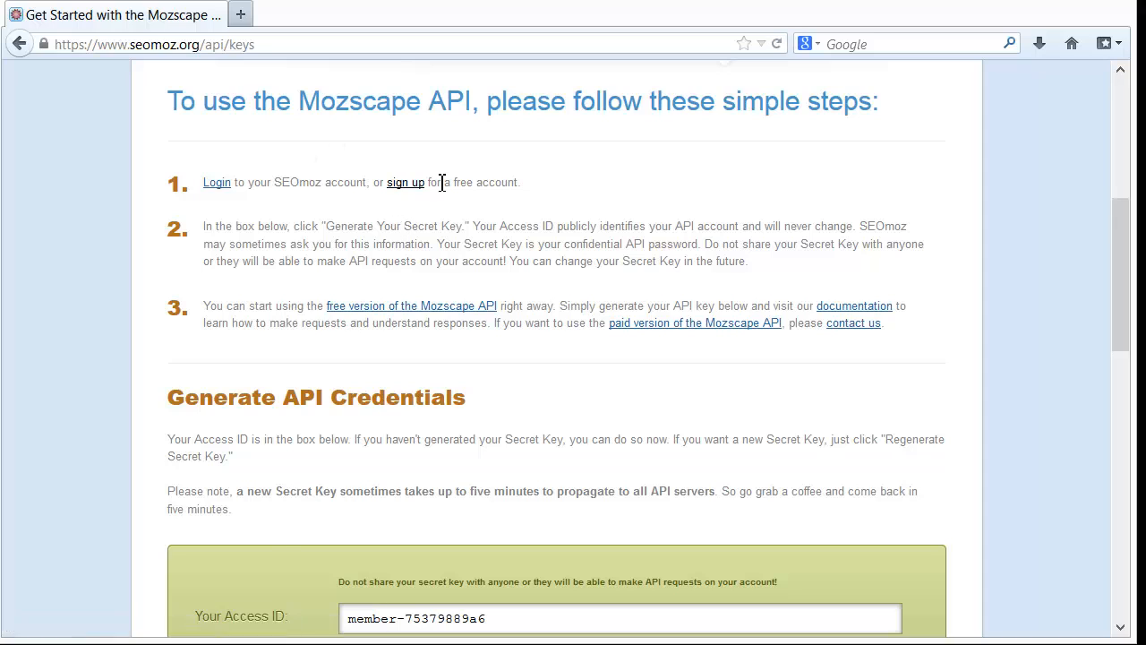
mouse_move(822, 304)
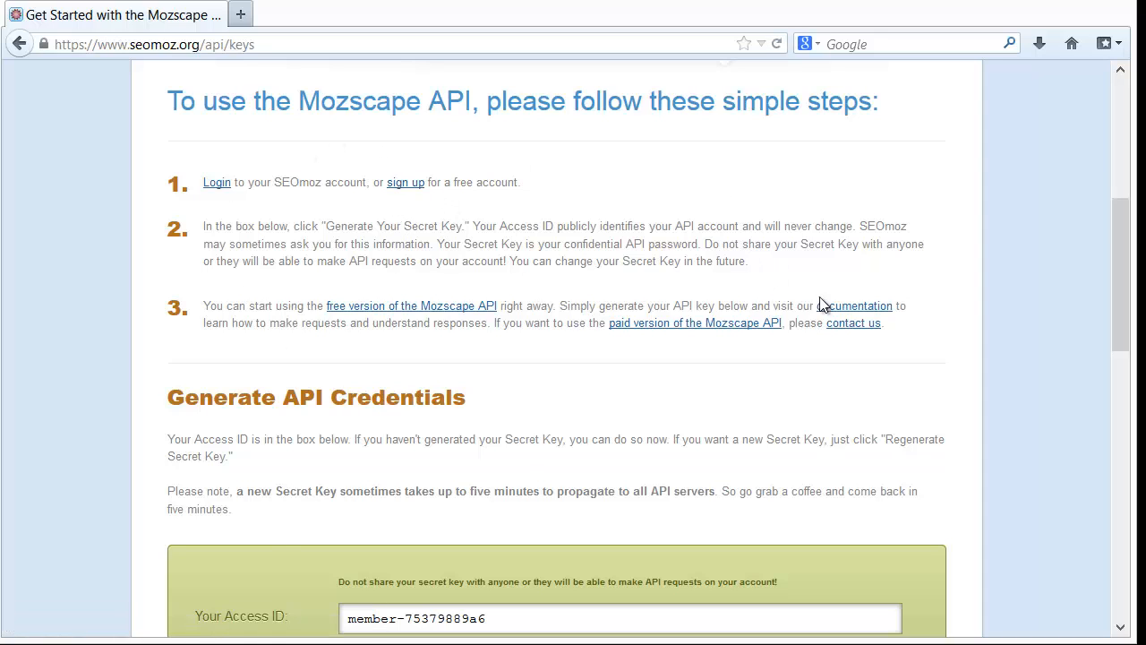
mouse_move(522, 362)
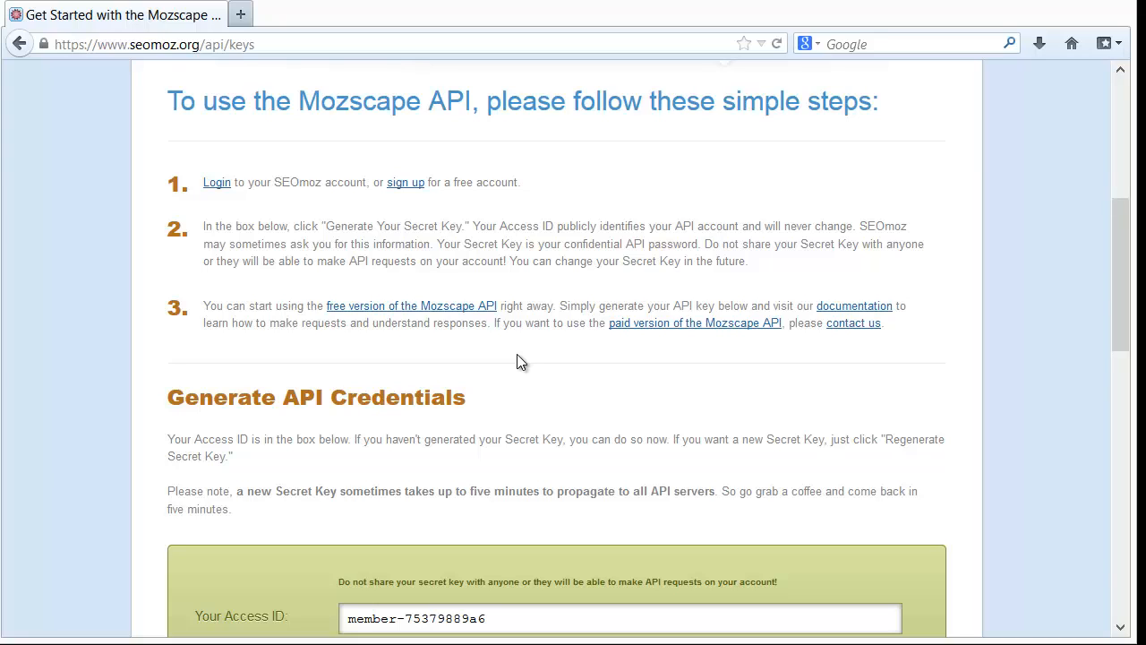
mouse_move(590, 141)
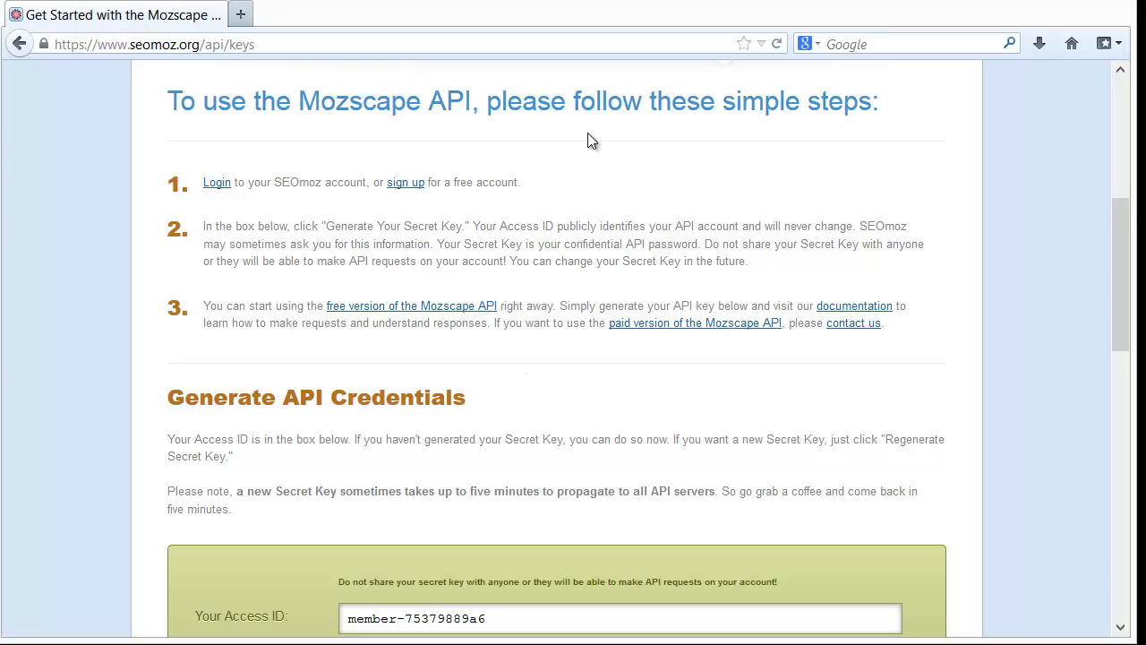
scroll(down, 3)
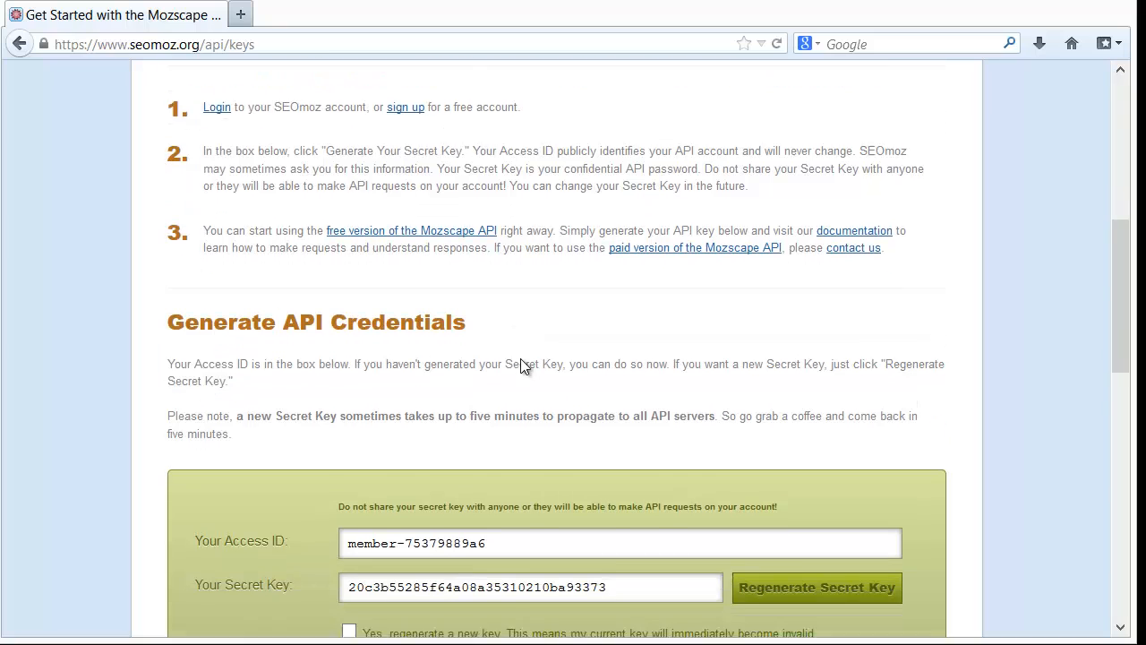
scroll(down, 3)
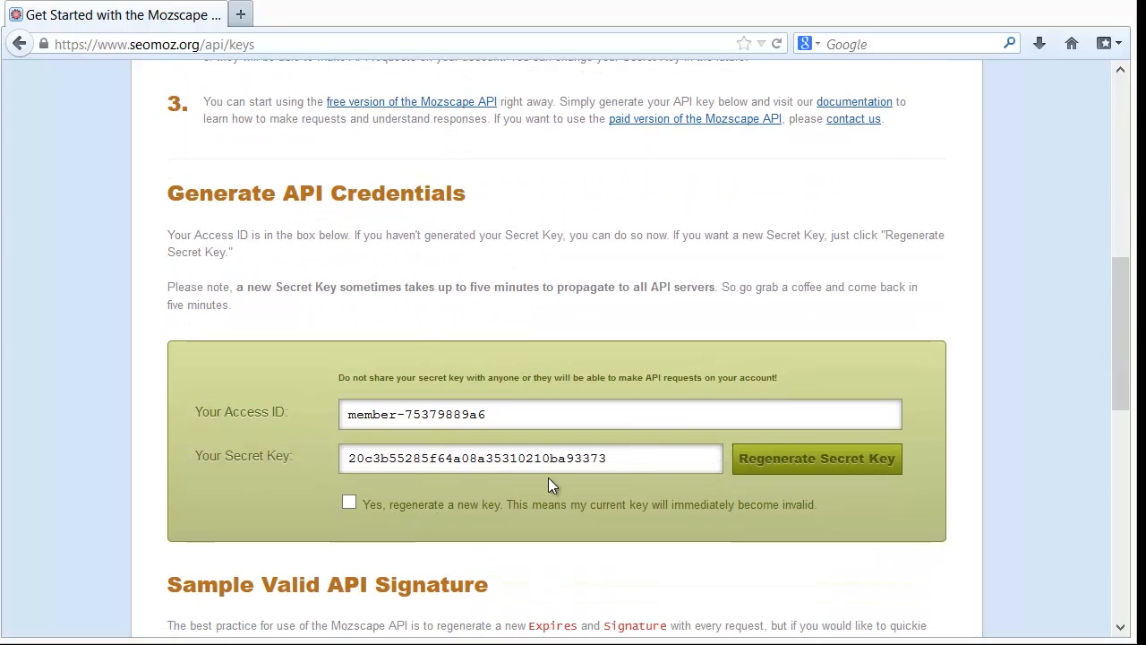
mouse_move(791, 464)
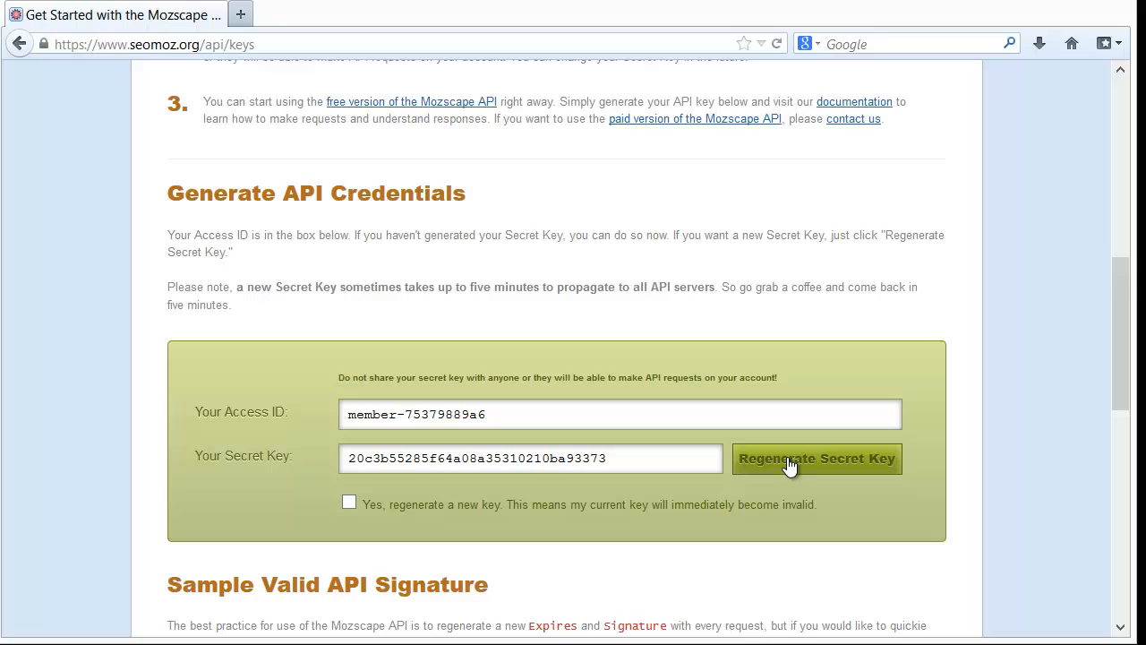
mouse_move(801, 464)
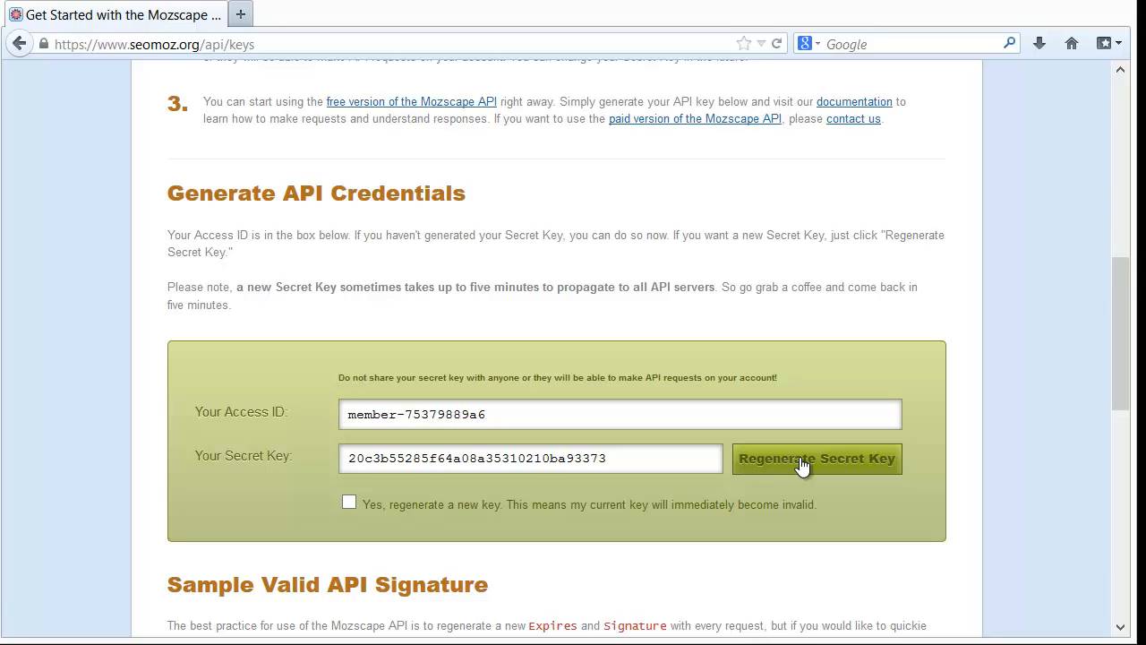
mouse_move(408, 413)
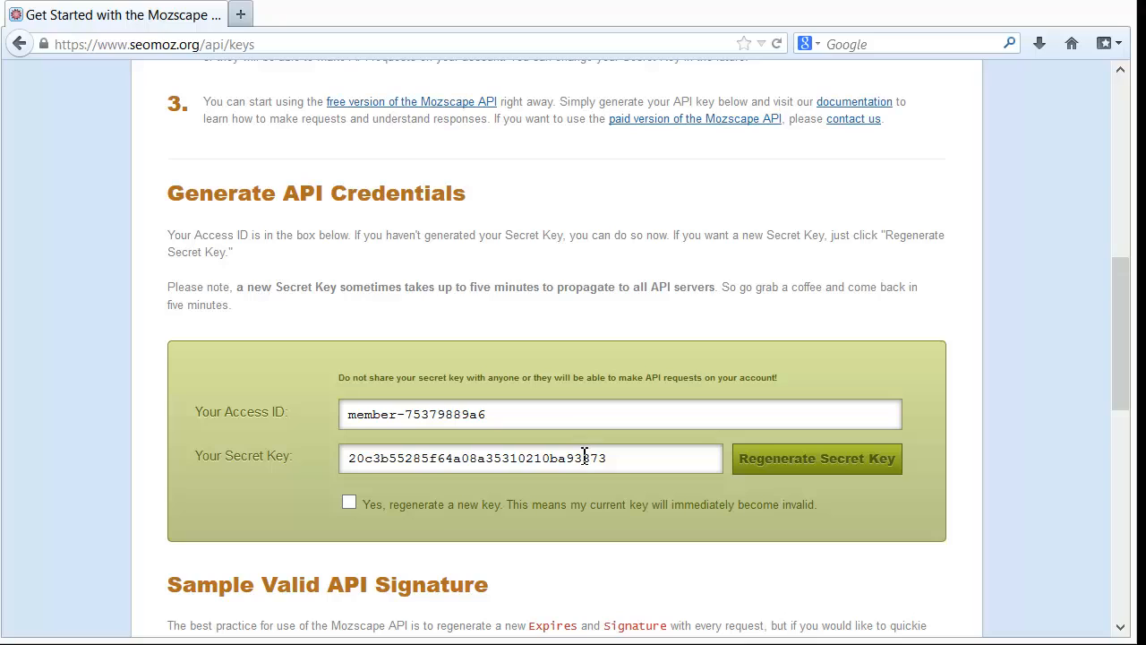
mouse_move(586, 465)
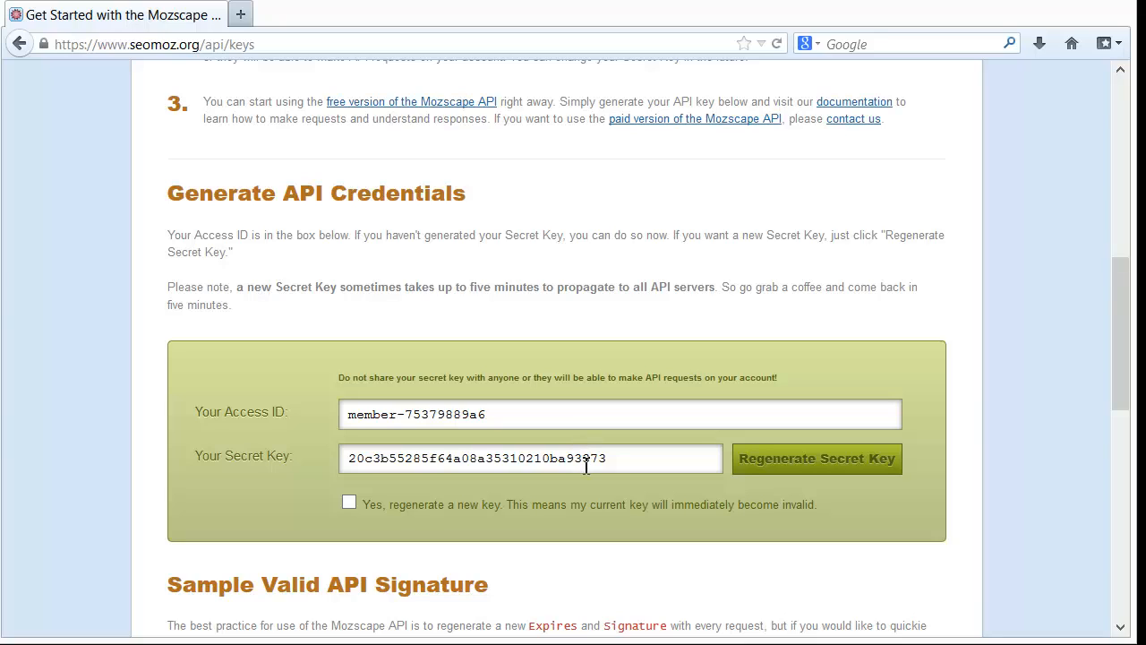
mouse_move(583, 475)
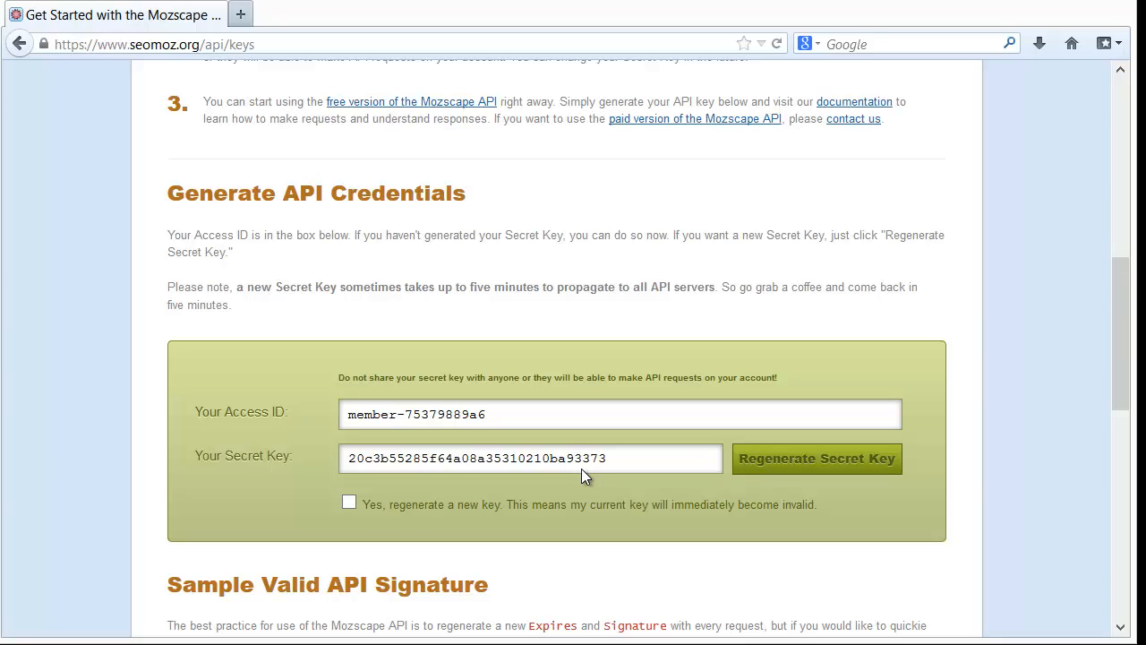
mouse_move(571, 444)
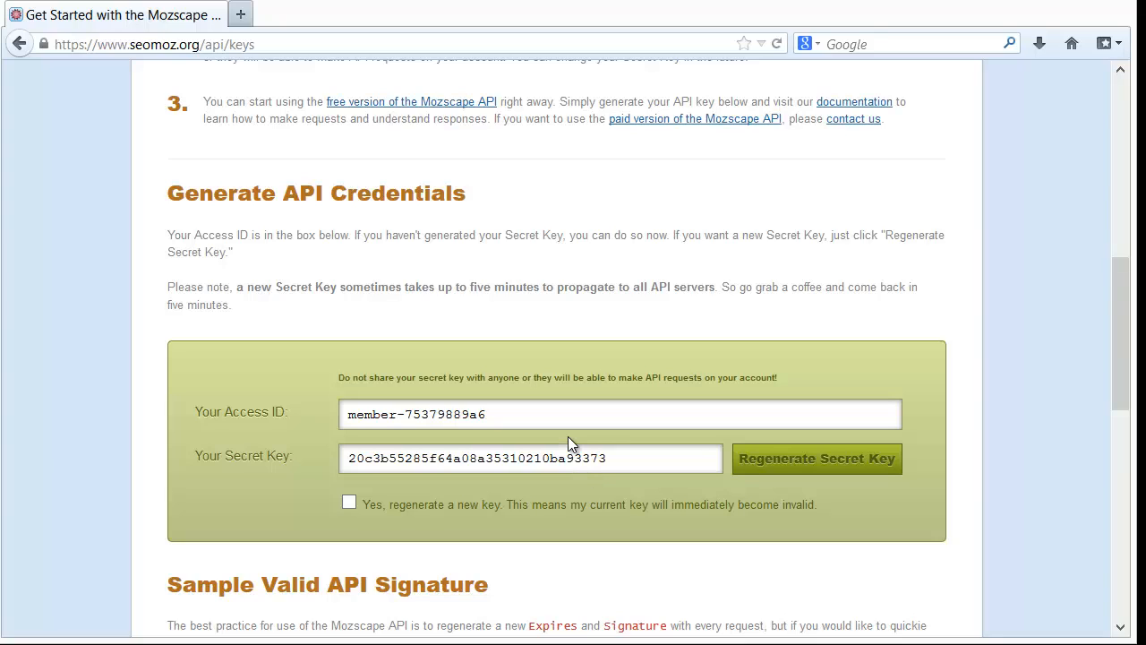
mouse_move(479, 410)
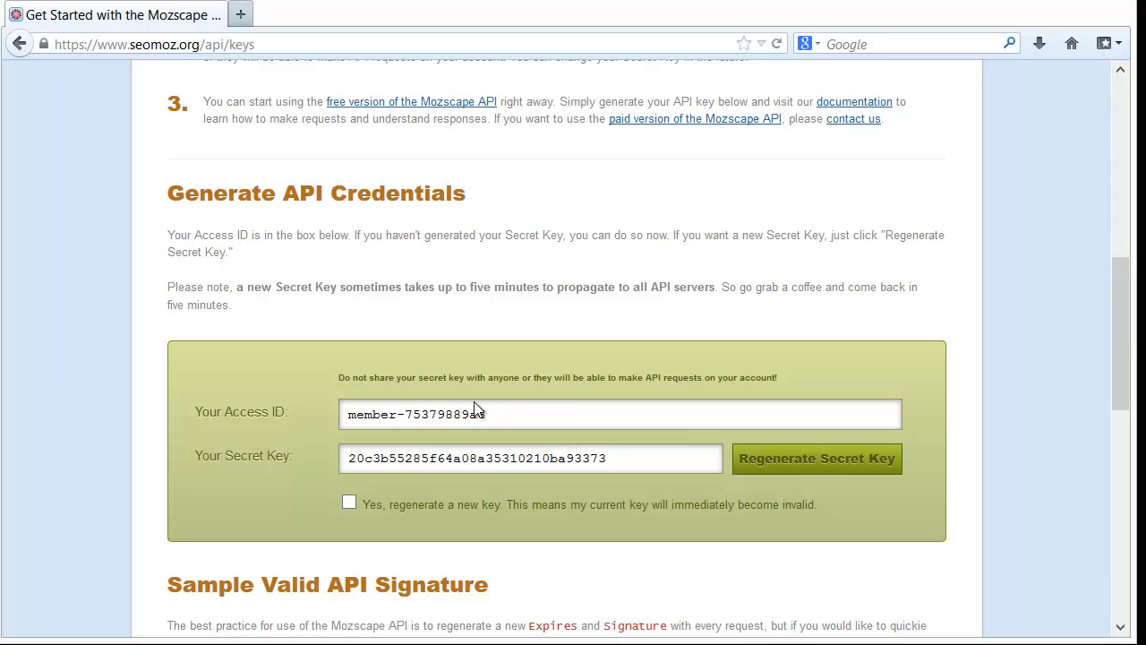
click(348, 500)
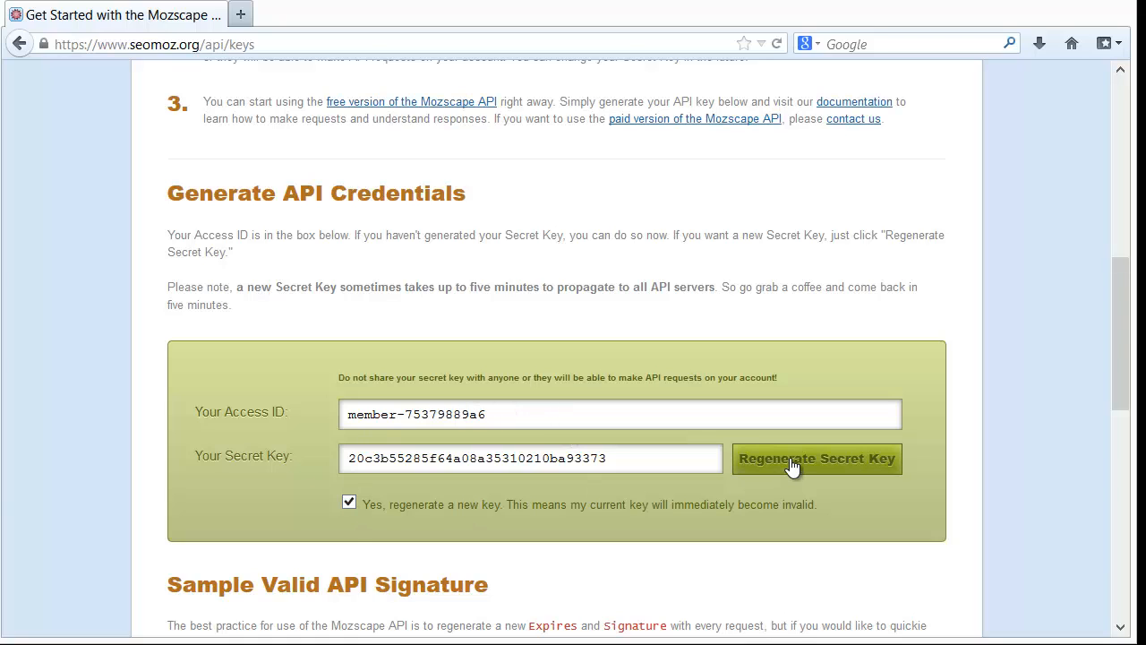
- Regenerate the secret key, return to the keys page, and select the new key
click(815, 458)
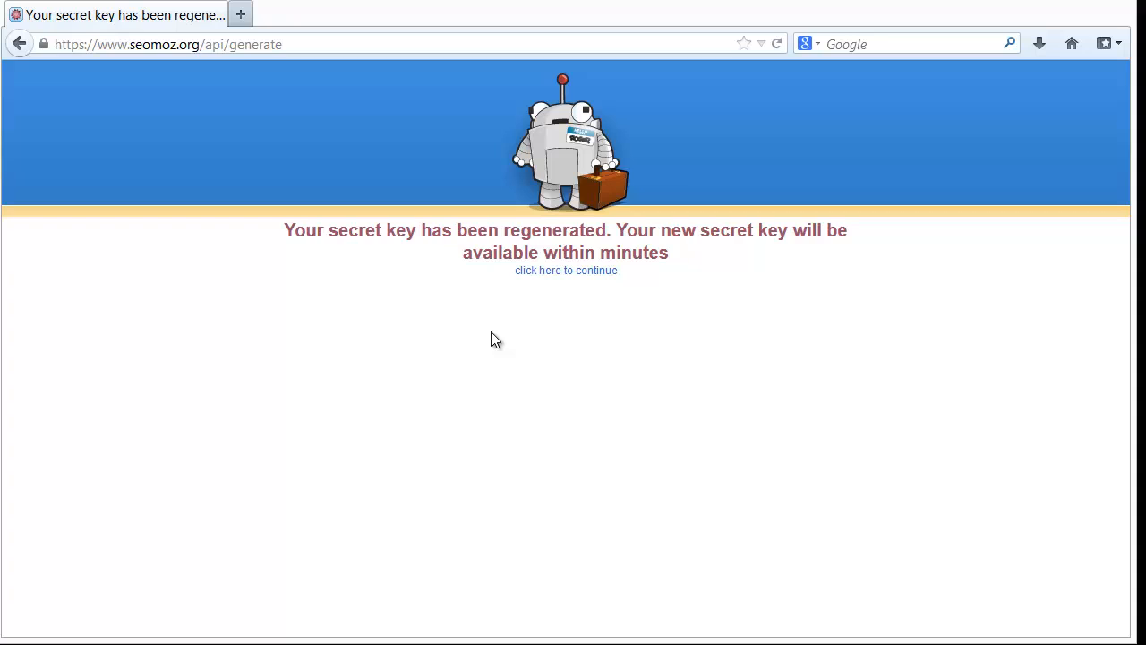
mouse_move(725, 242)
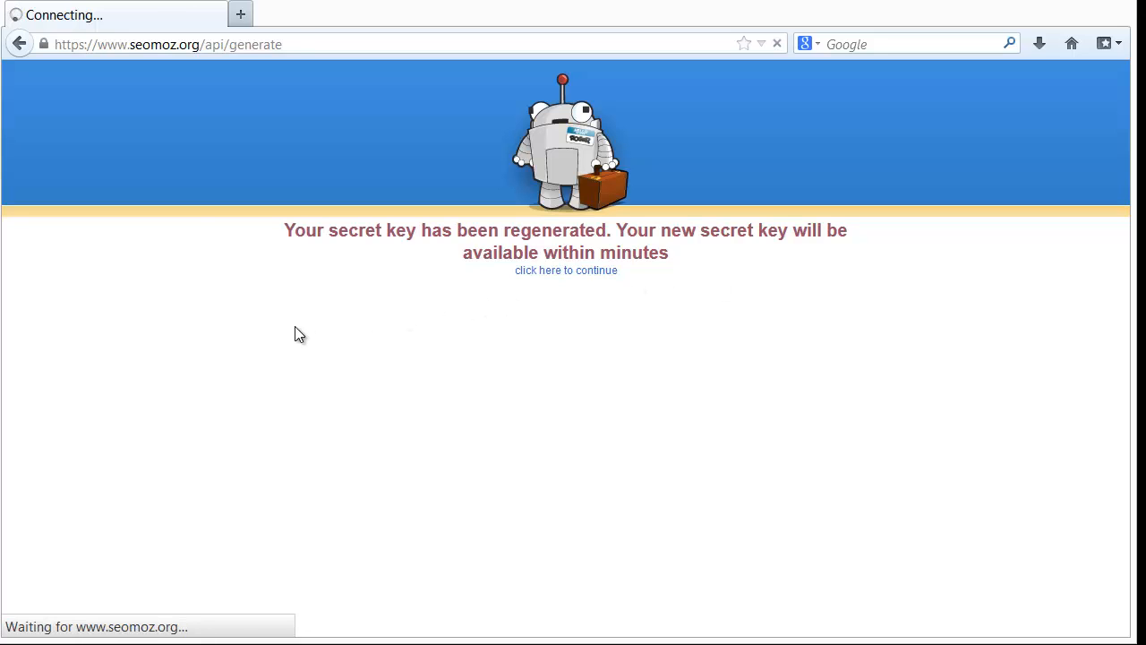
click(566, 270)
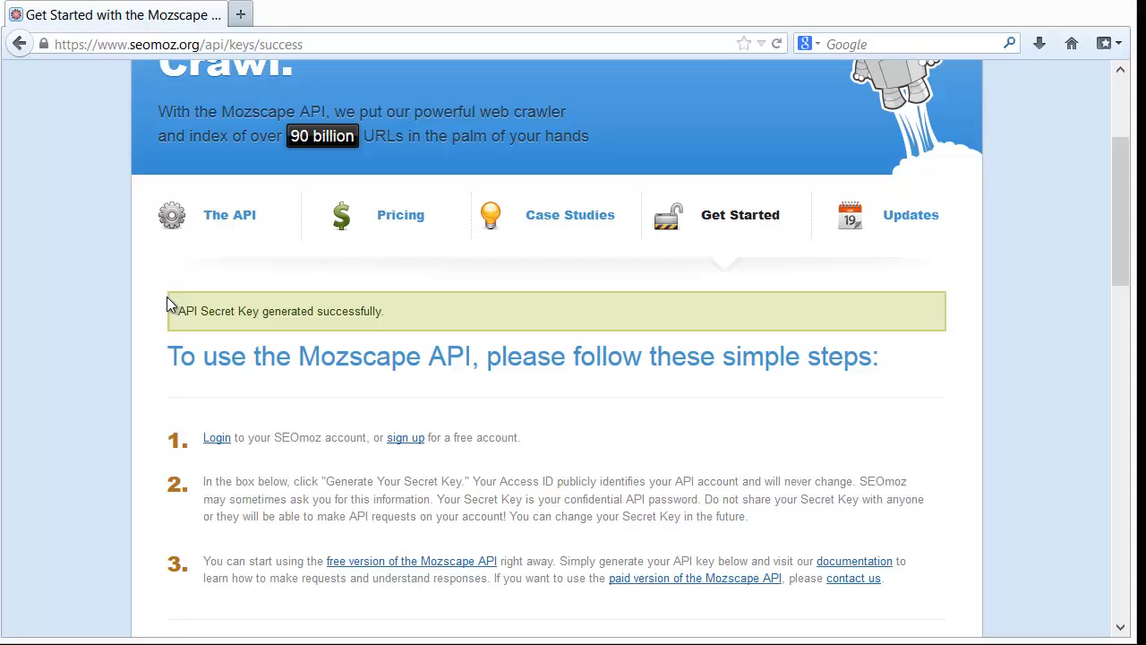
scroll(down, 3)
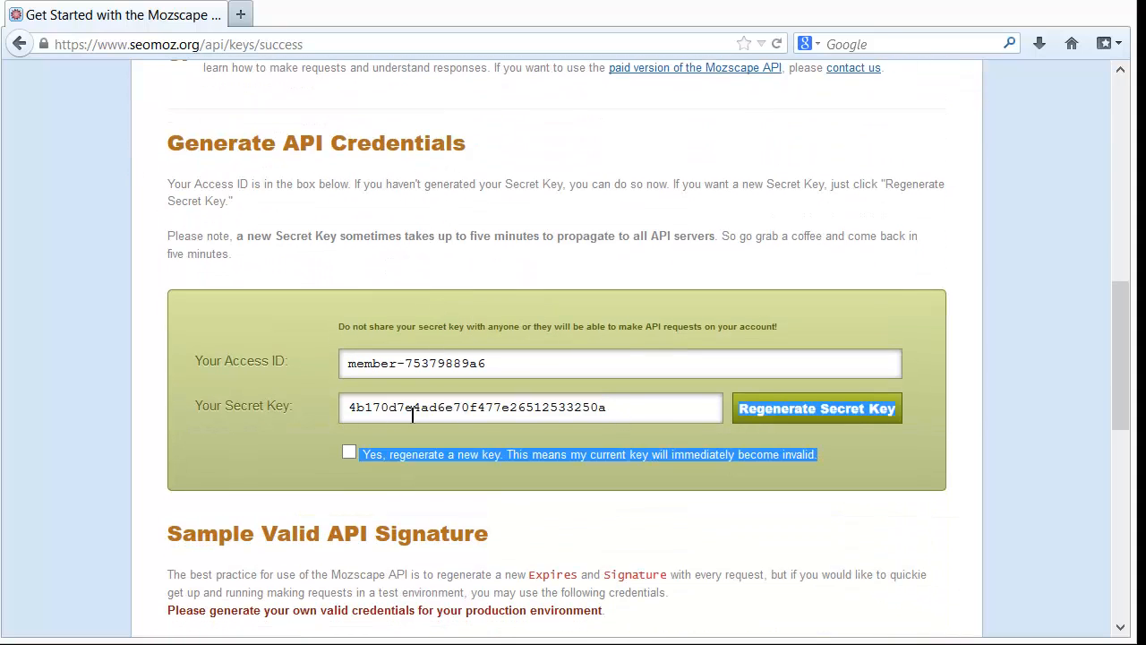
triple_click(530, 408)
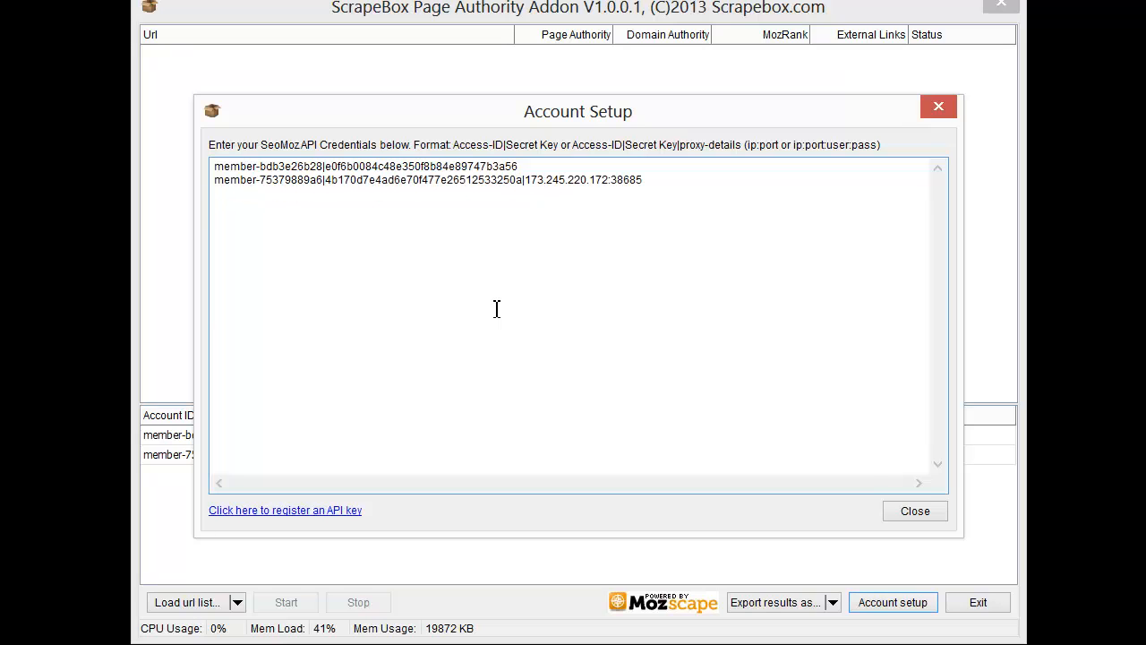
- Save the second Access-ID|Secret Key|proxy account line and close Account Setup
click(914, 510)
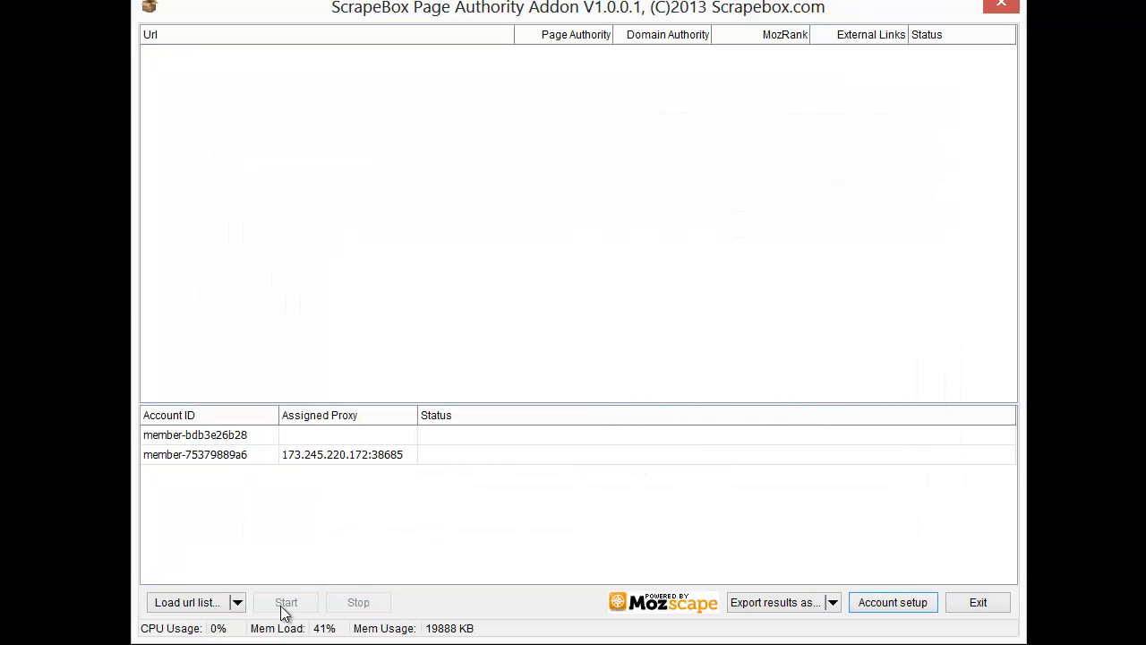
- Load the test URL list and start the Moz metrics scan
click(188, 602)
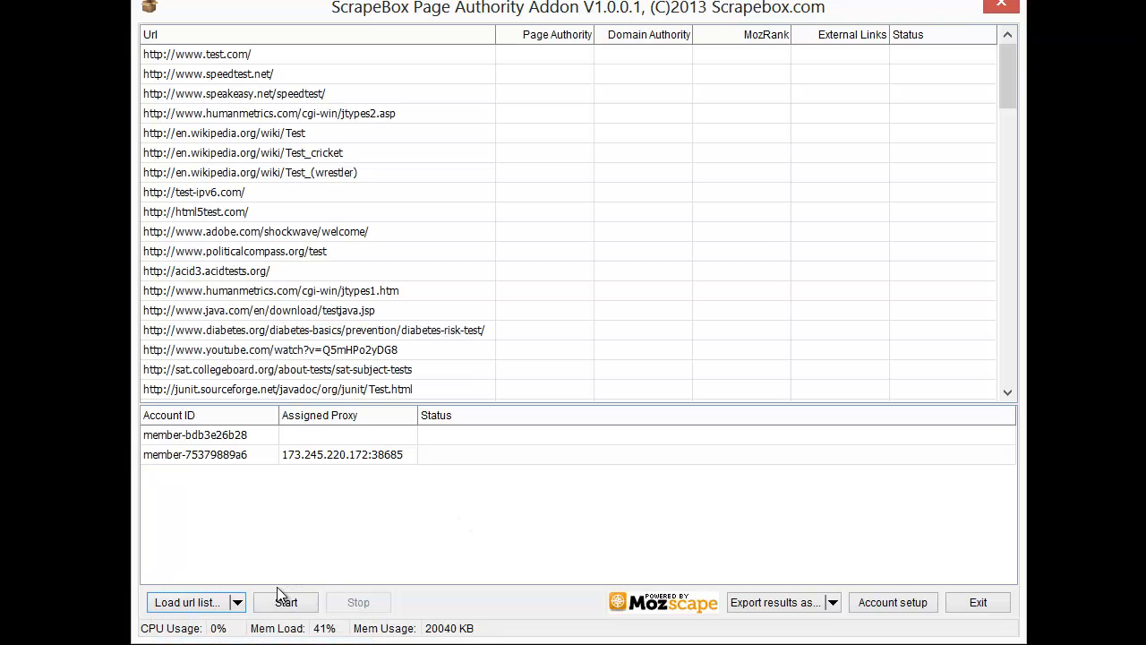
click(285, 602)
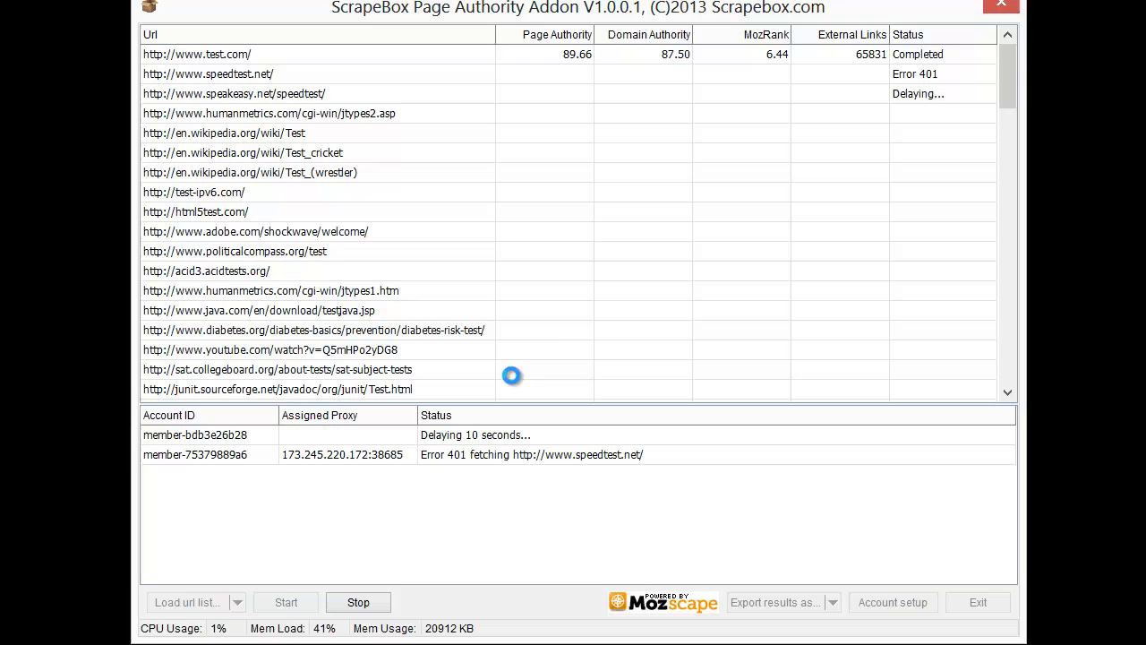
mouse_move(570, 333)
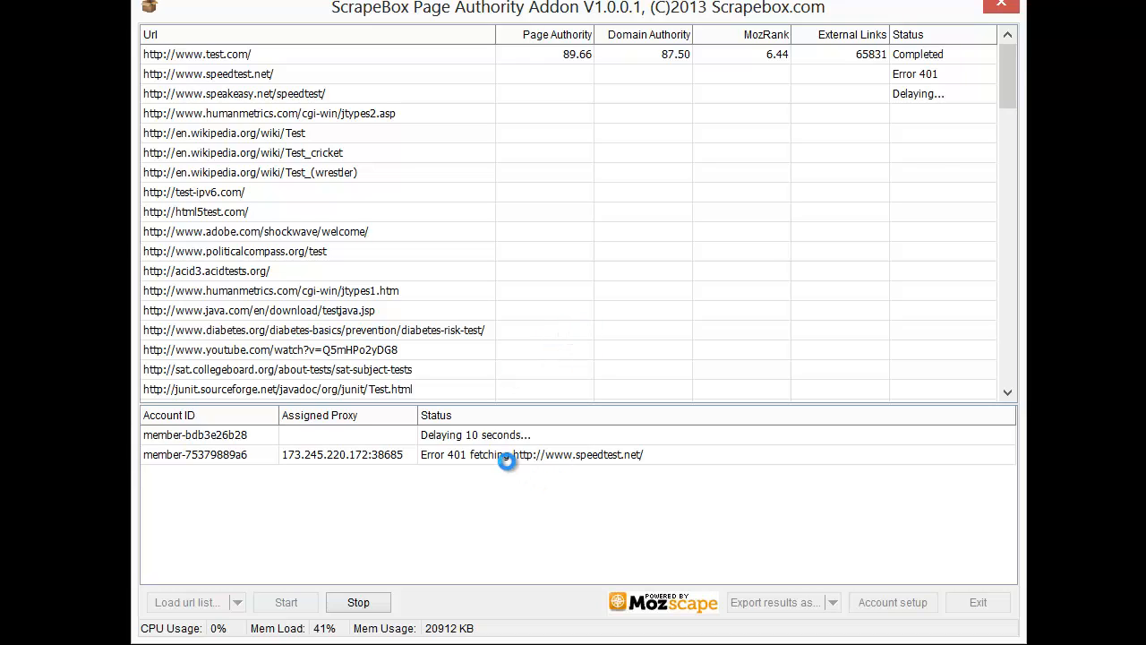
mouse_move(328, 458)
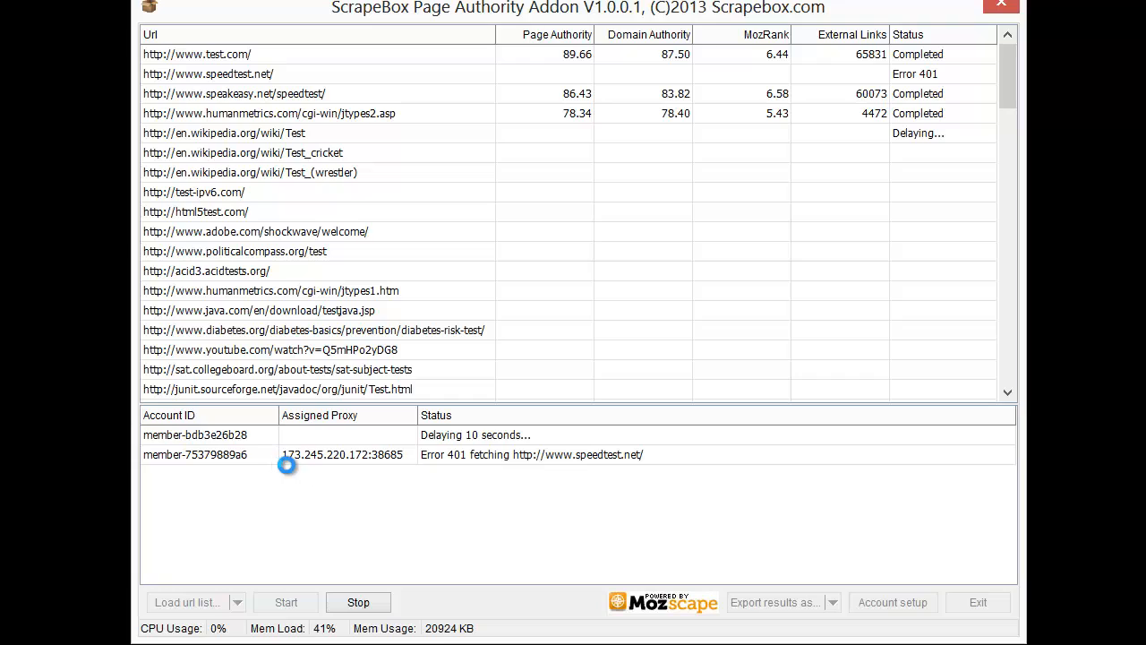
mouse_move(349, 454)
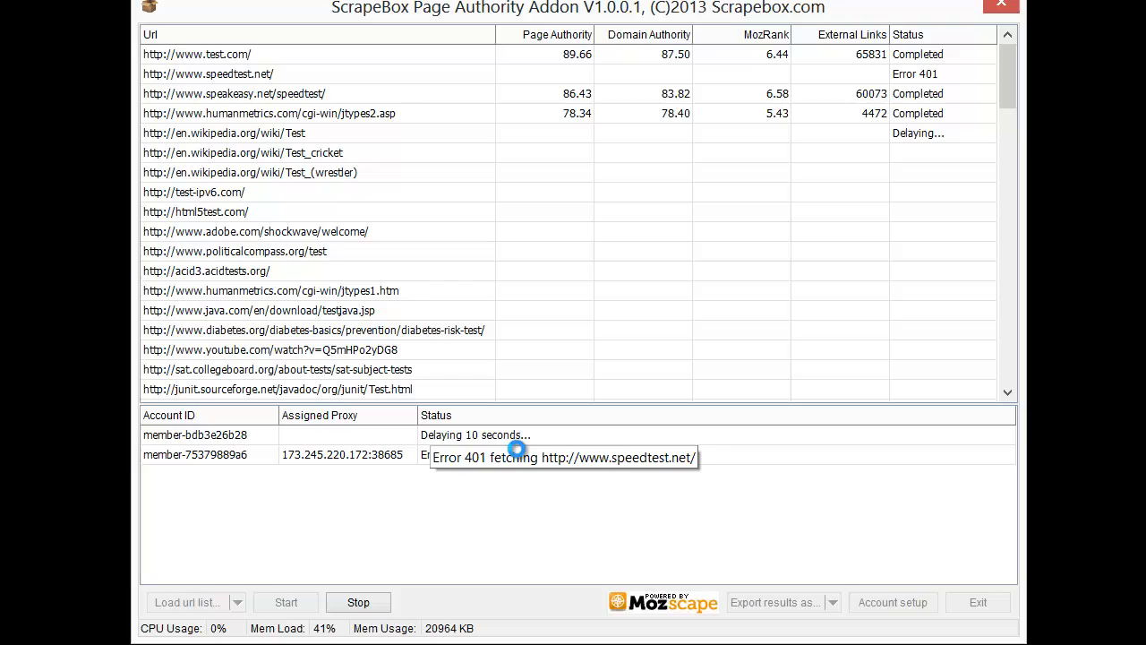
mouse_move(581, 454)
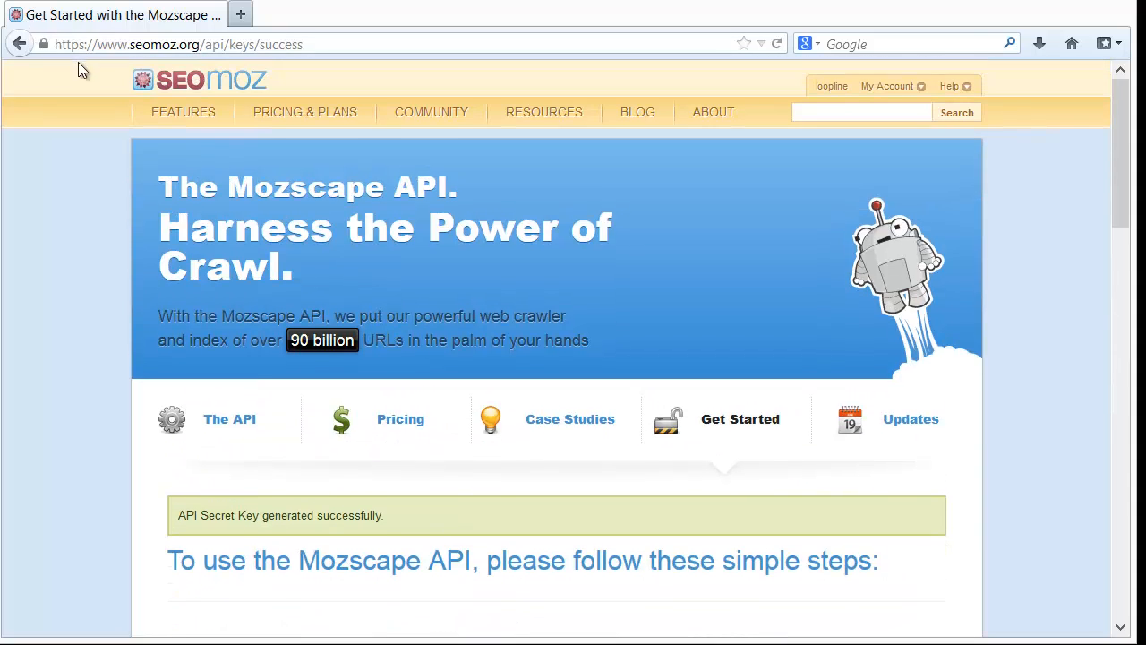
- Scroll through the Free, Low, Mid and Max Volume API pricing table
scroll(down, 3)
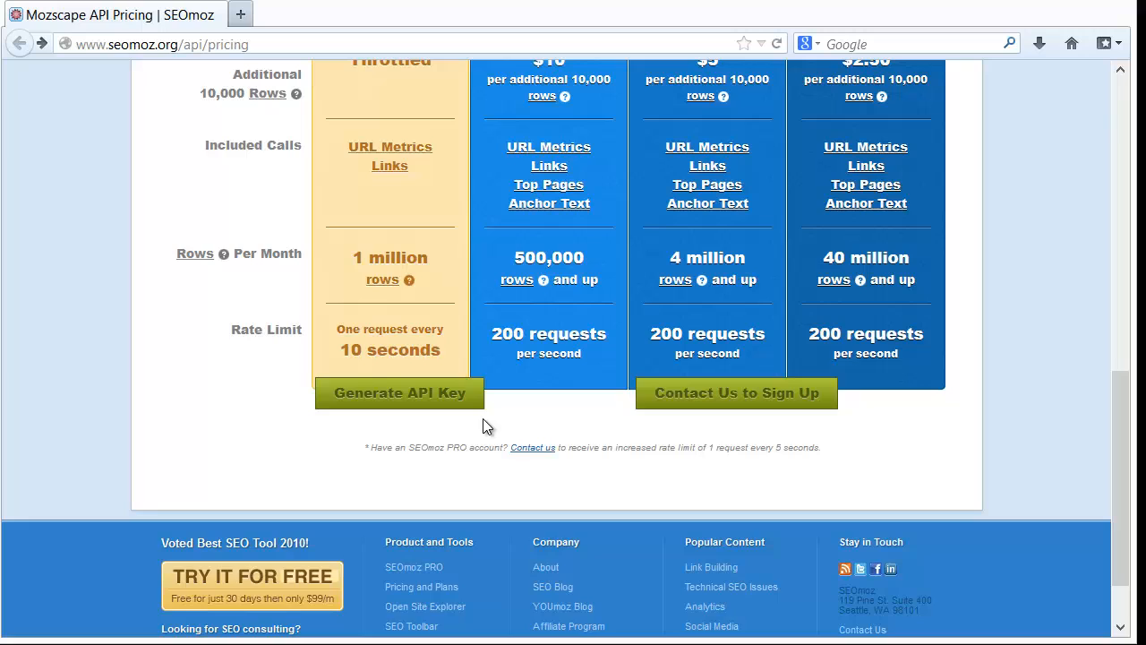
scroll(up, 3)
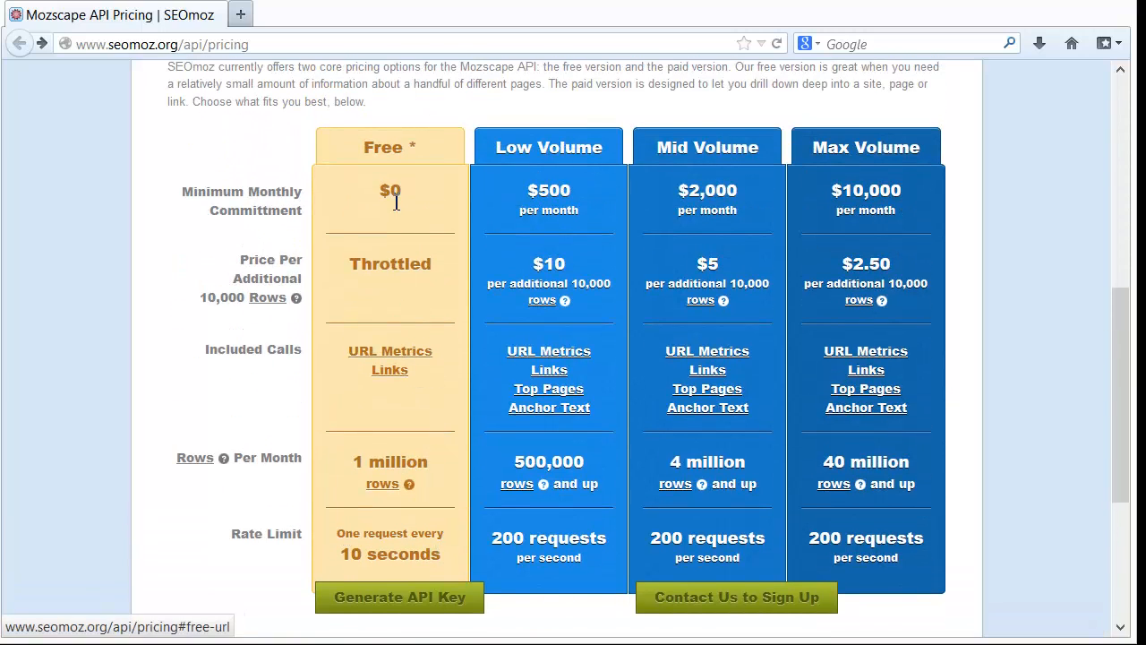
mouse_move(513, 174)
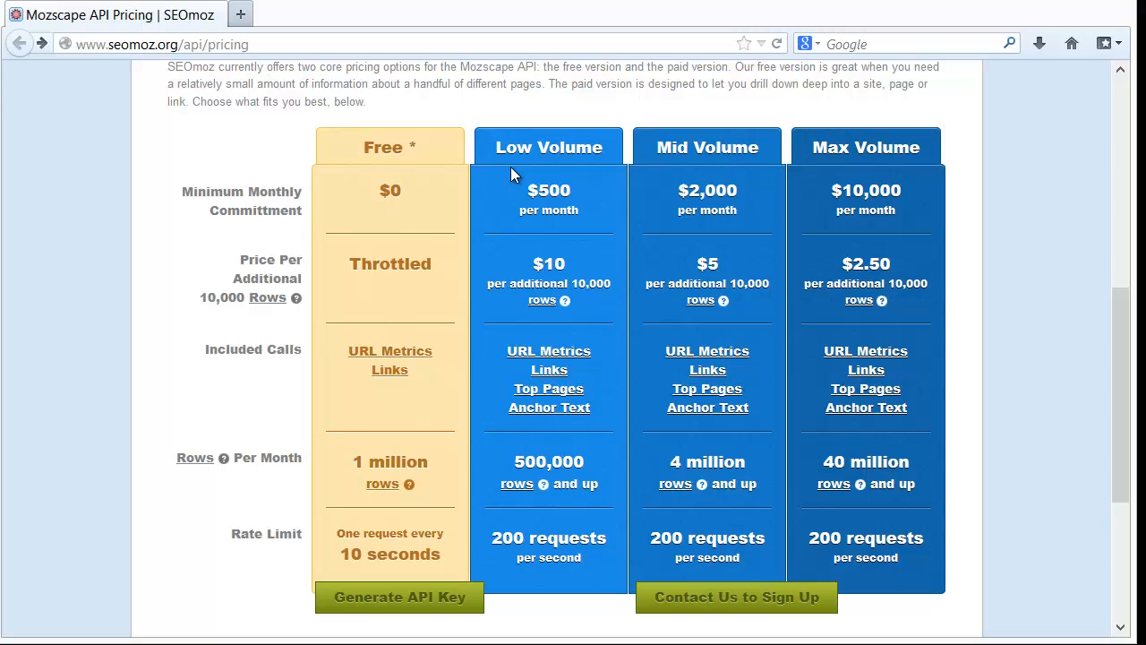
mouse_move(895, 519)
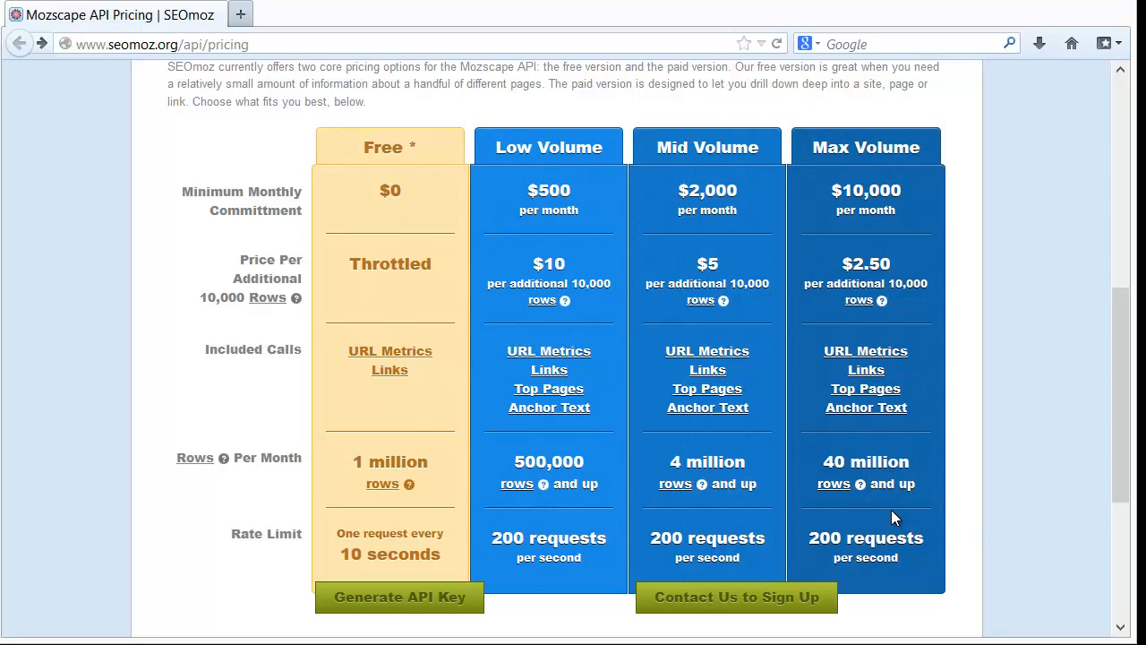
mouse_move(885, 558)
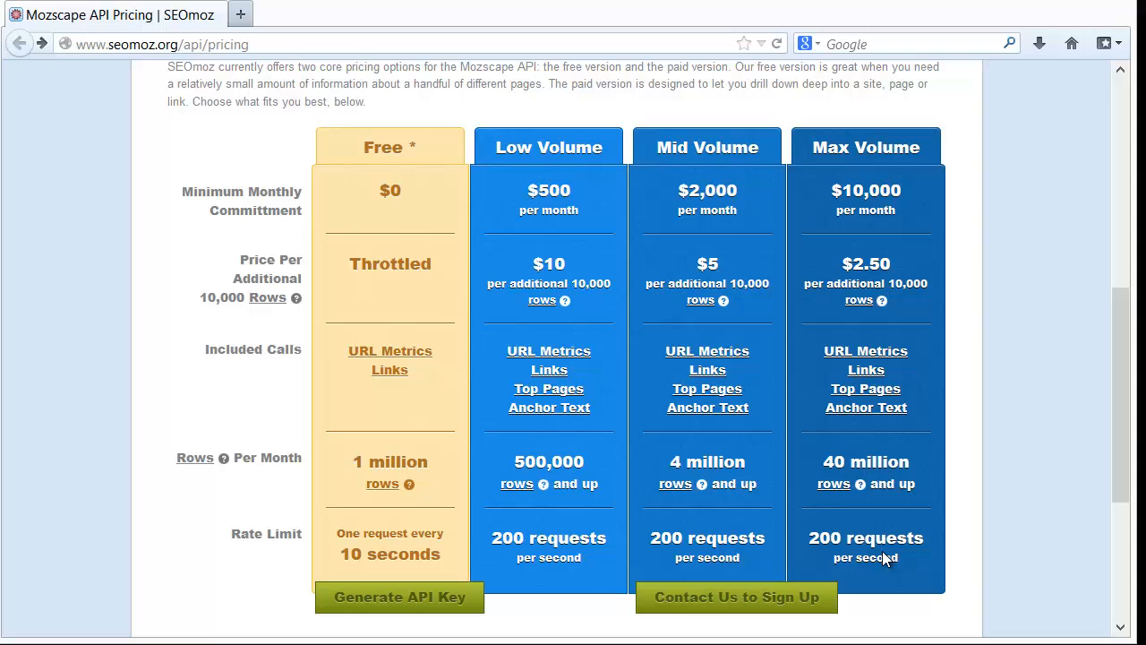
mouse_move(724, 546)
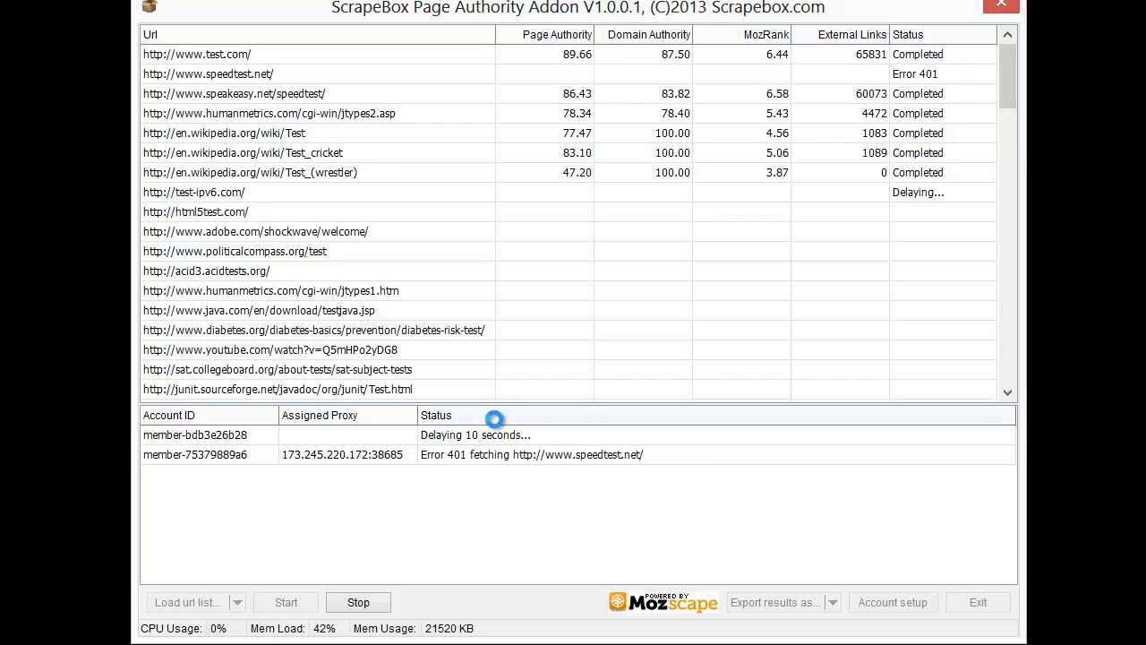
mouse_move(501, 530)
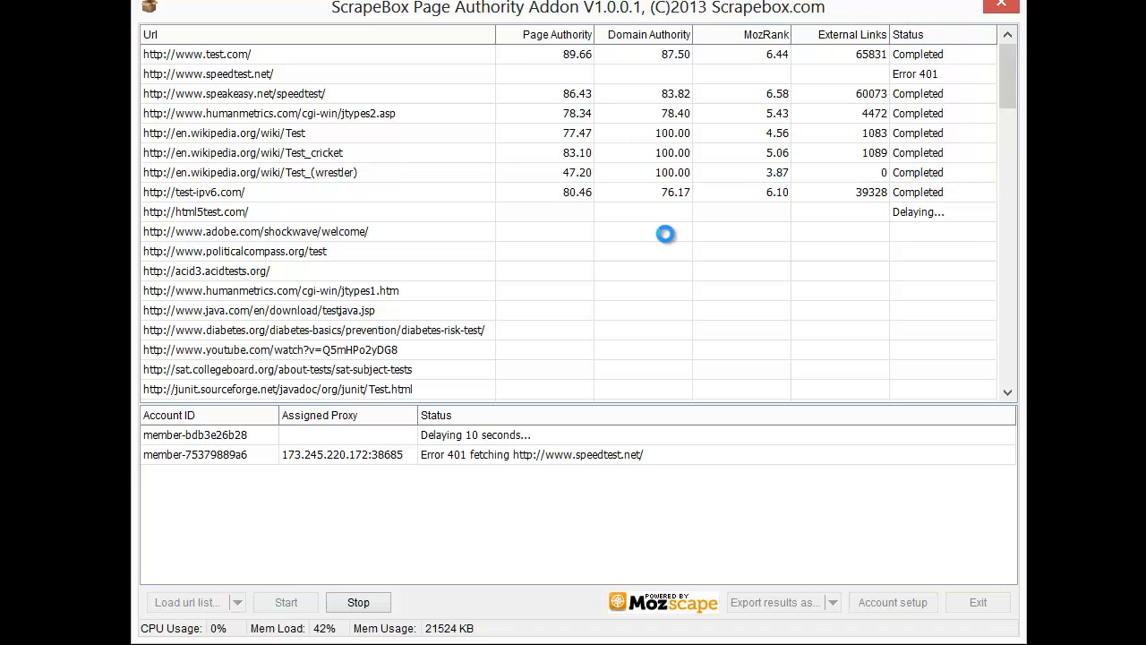
- Stop the scan and open seomoz.org via the Powered by Mozscape logo
click(357, 601)
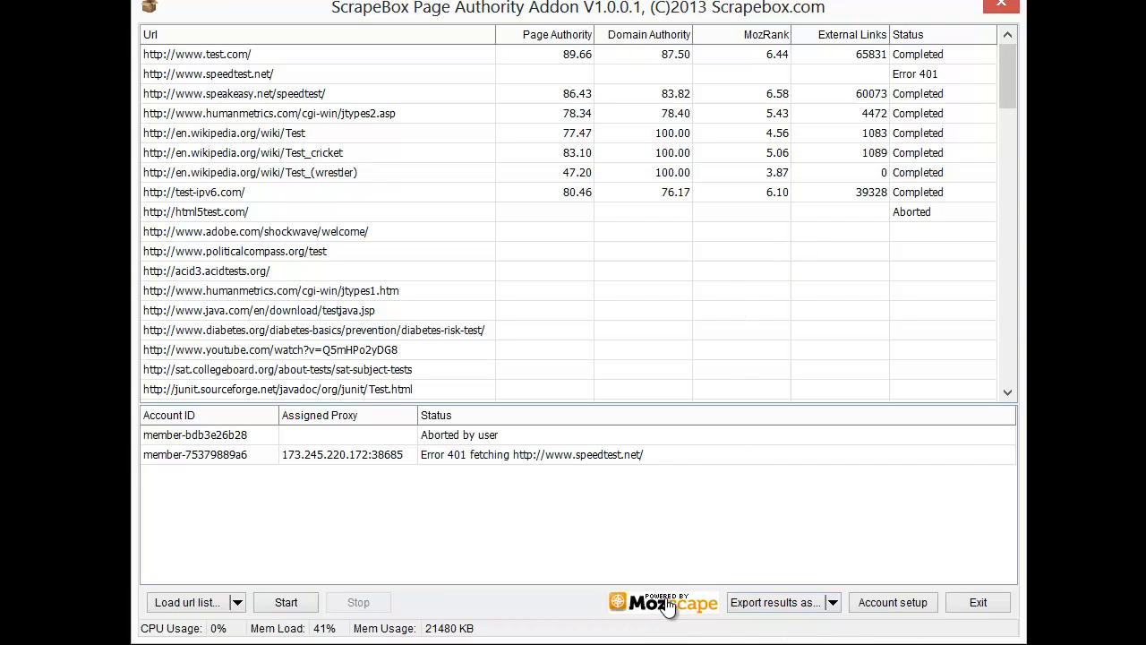
click(663, 601)
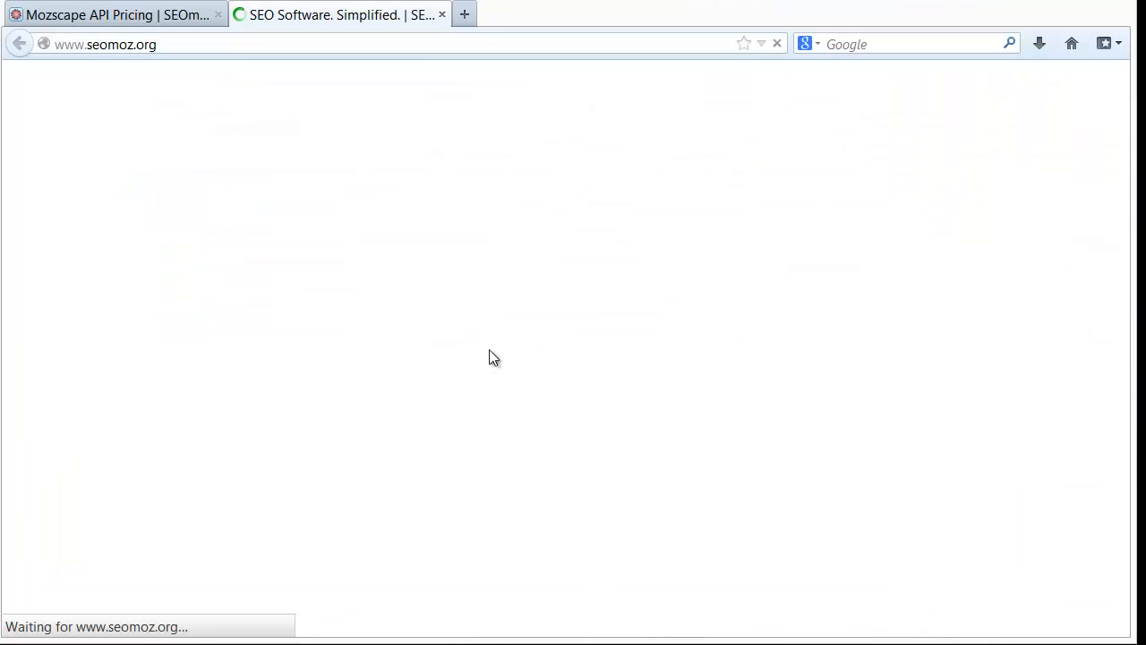